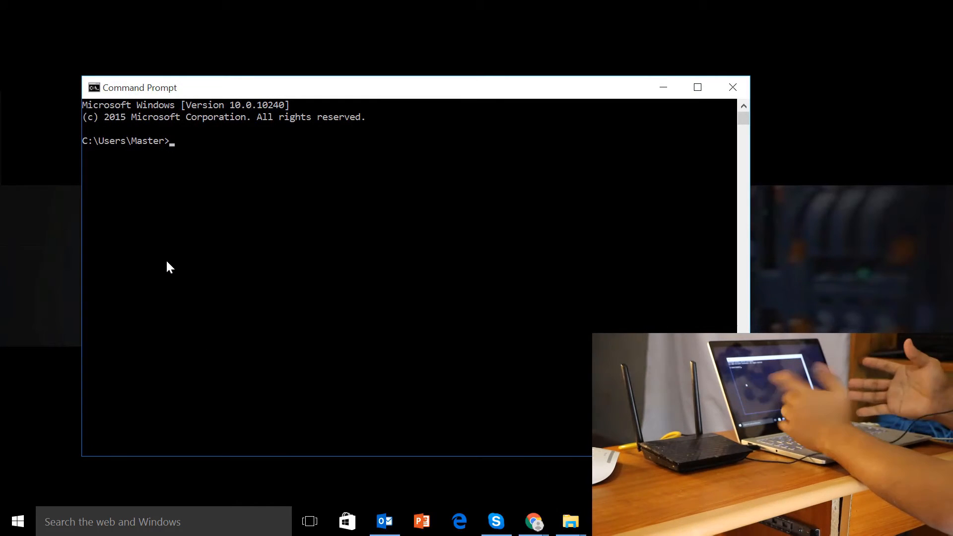
# Run ipconfig to show Ethernet 4 at 192.168.1.253 with gateway 192.168.1.1
pyautogui.write('ipconfig')
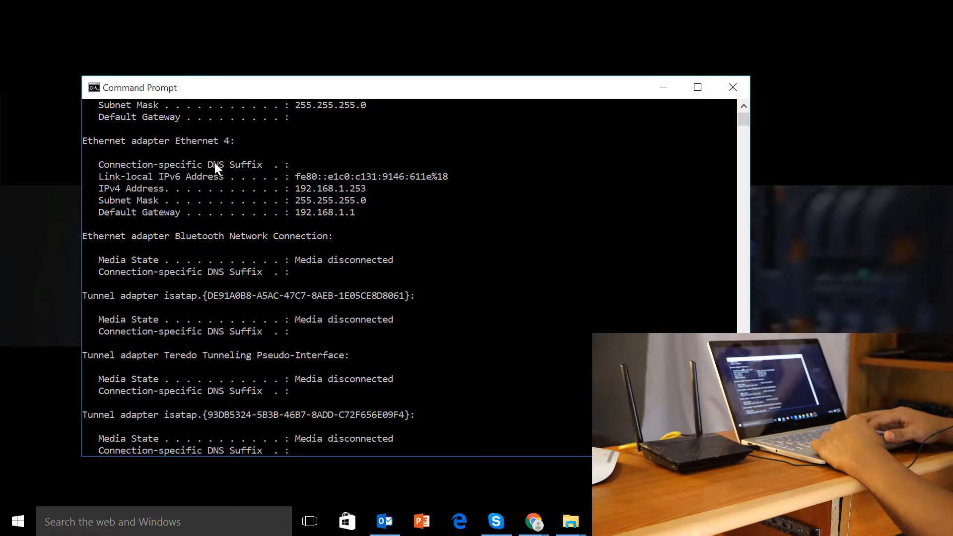
pyautogui.moveTo(203, 205)
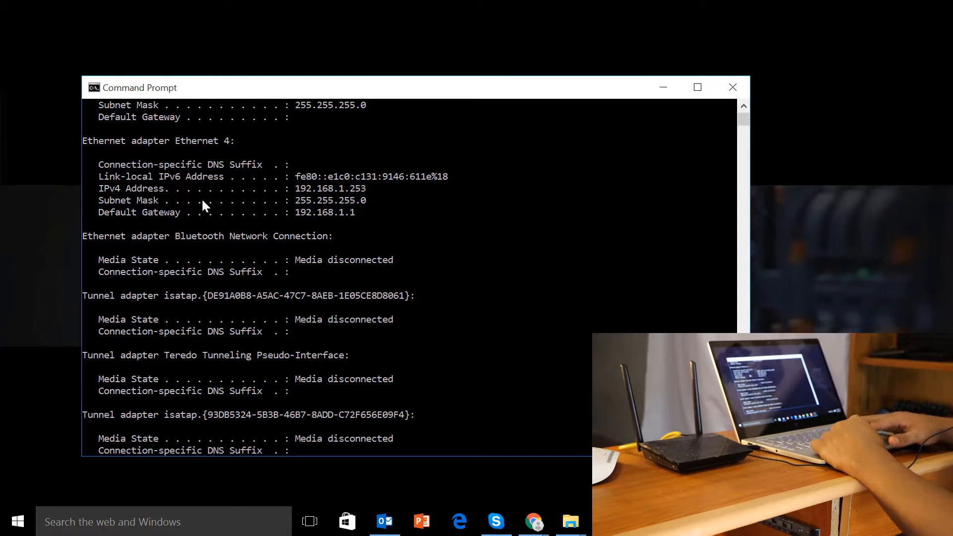
pyautogui.moveTo(340, 229)
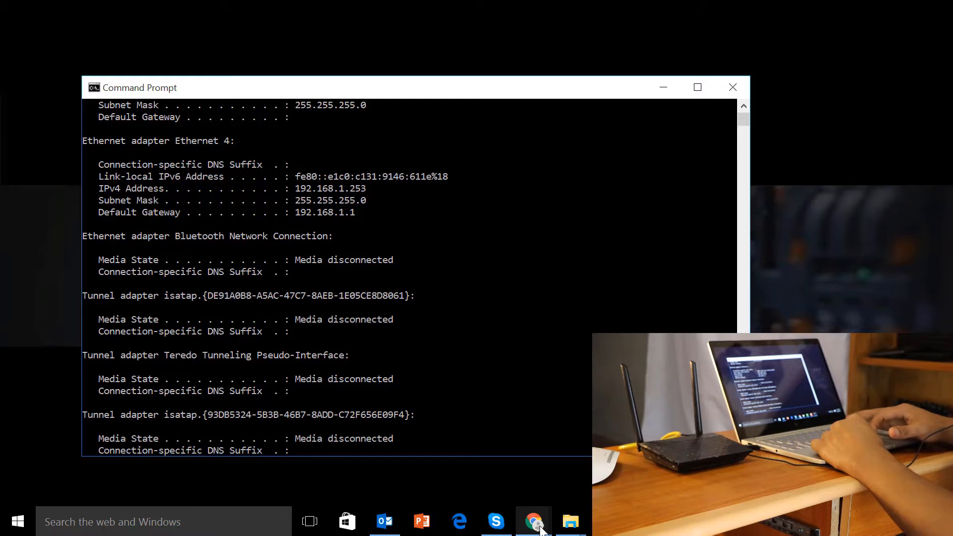
# Sign in to the router at 192.168.1.1 as admin, reaching the Network Map page
pyautogui.click(533, 521)
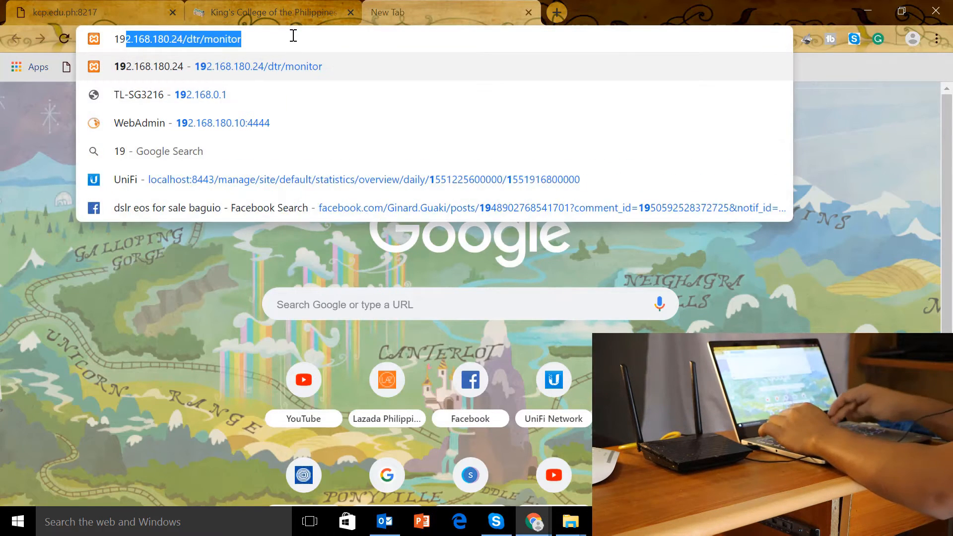
pyautogui.write('192.168.1.1/Main_Login.asp')
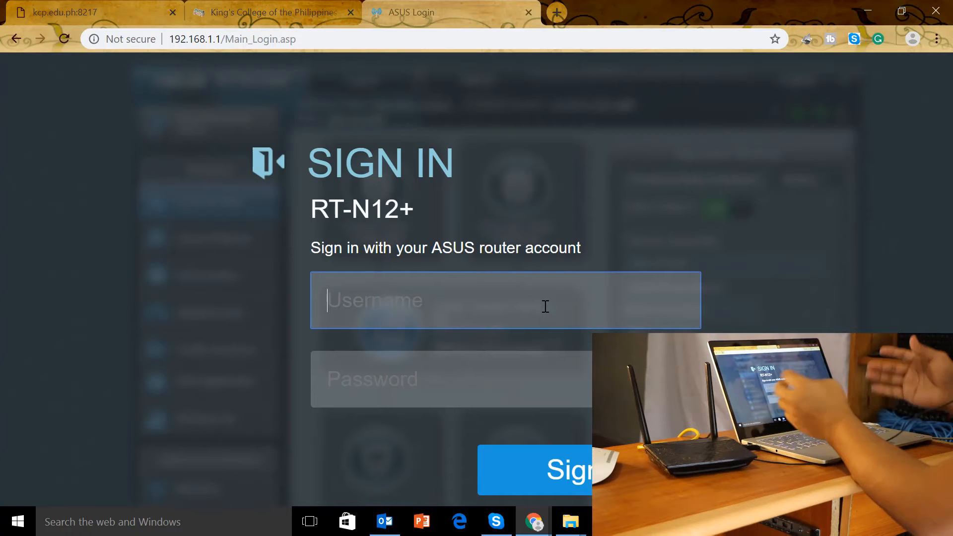
pyautogui.write('admin')
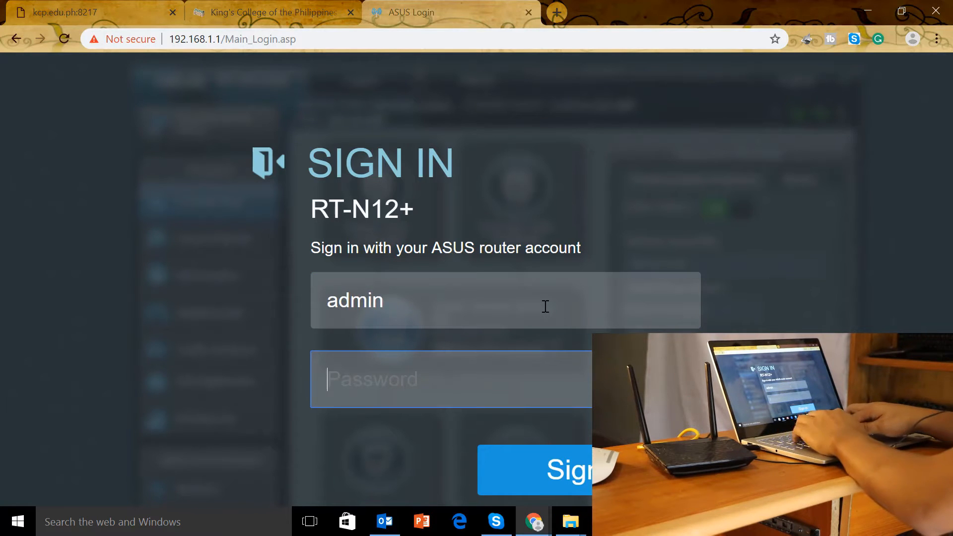
pyautogui.click(559, 470)
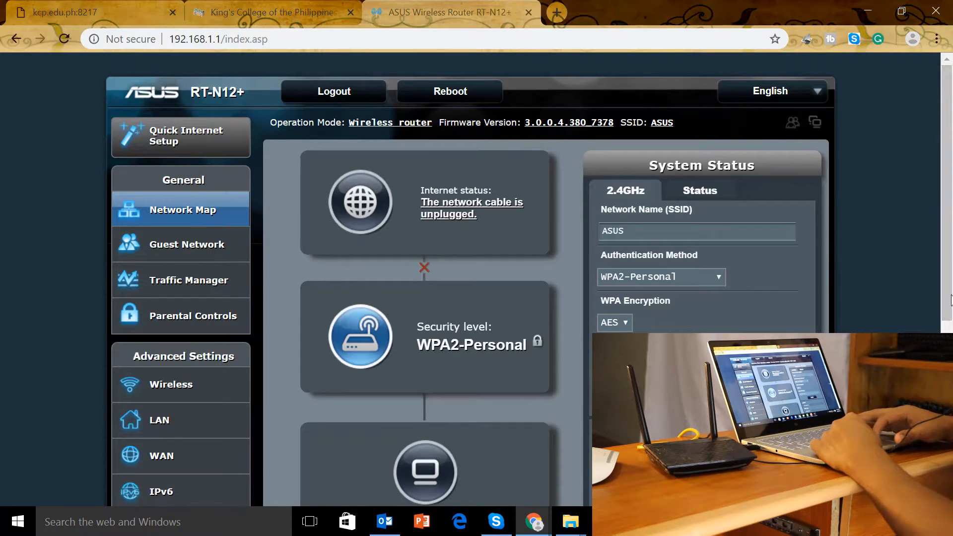
# Review the LAN DHCP Server page: DHCP enabled, pool 192.168.1.2 to 192.168.1.254
pyautogui.scroll(-3)
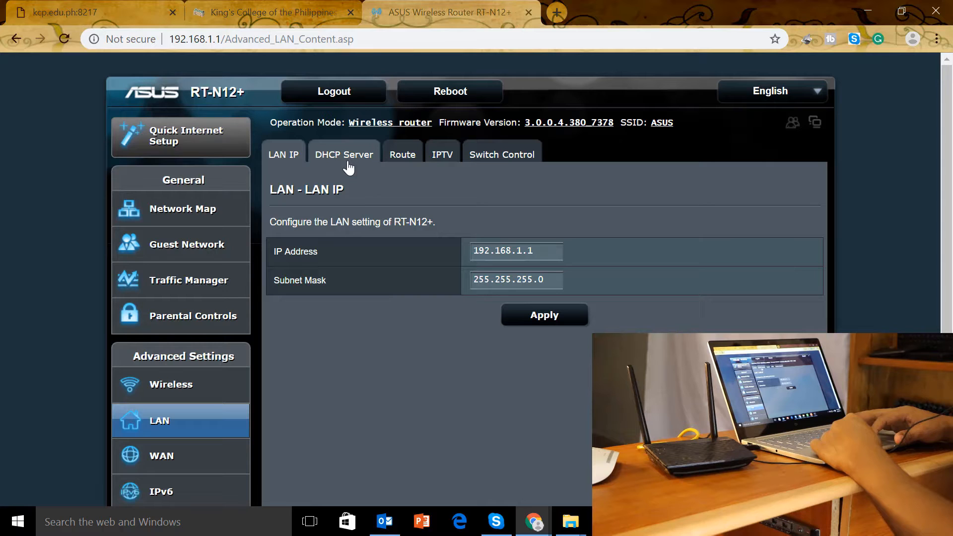
pyautogui.click(343, 155)
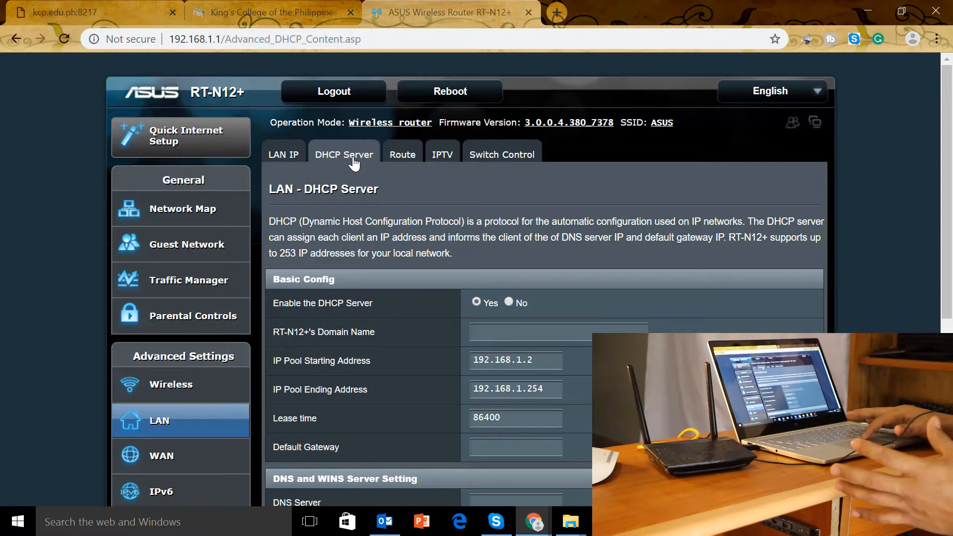
pyautogui.moveTo(196, 429)
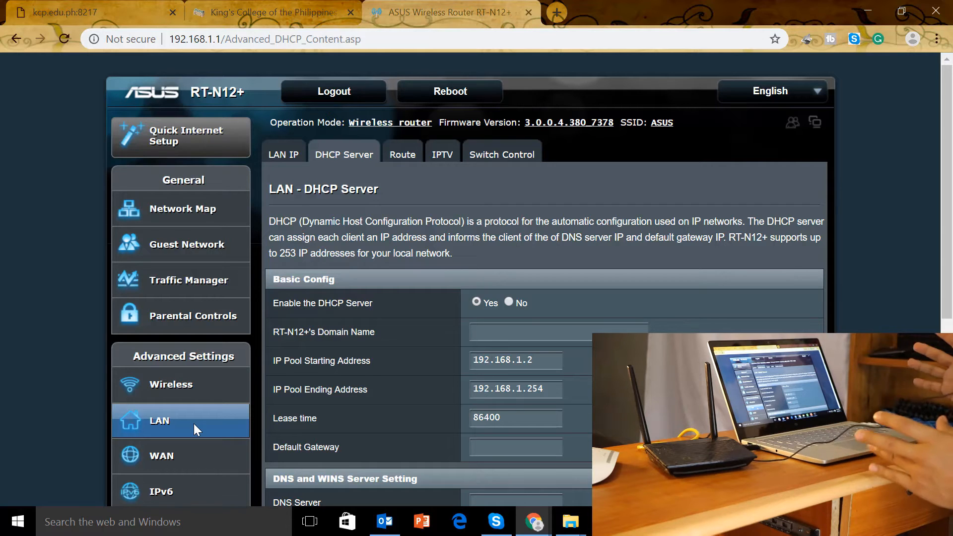
pyautogui.moveTo(323, 168)
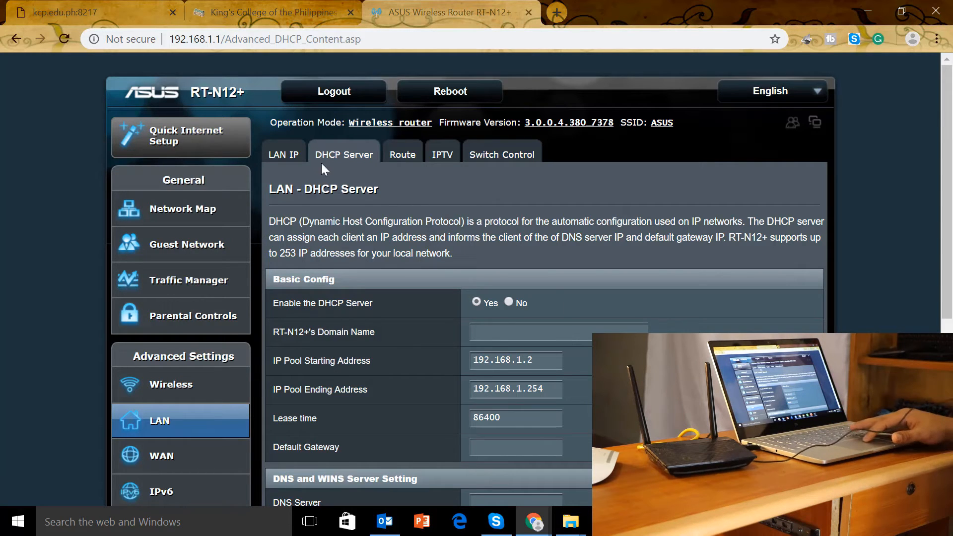
pyautogui.moveTo(350, 226)
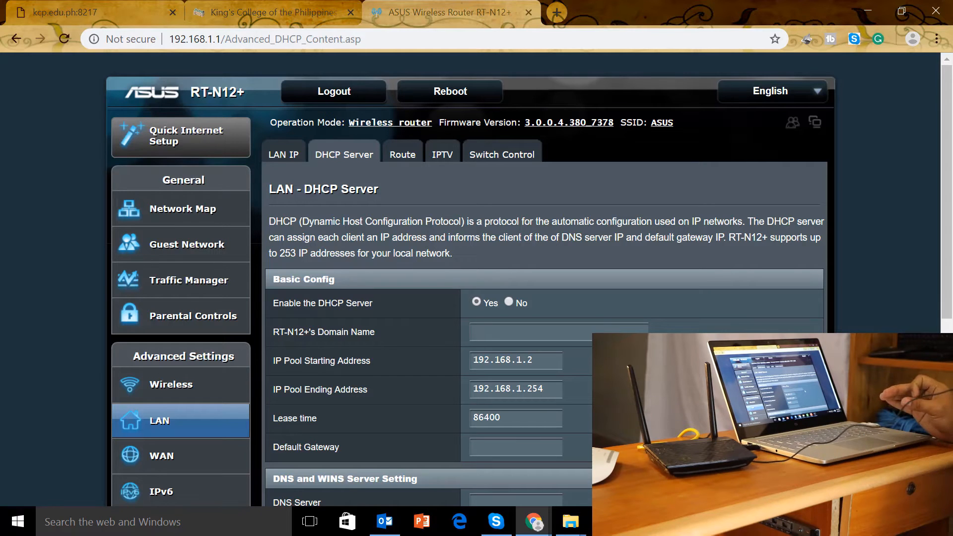
pyautogui.click(516, 359)
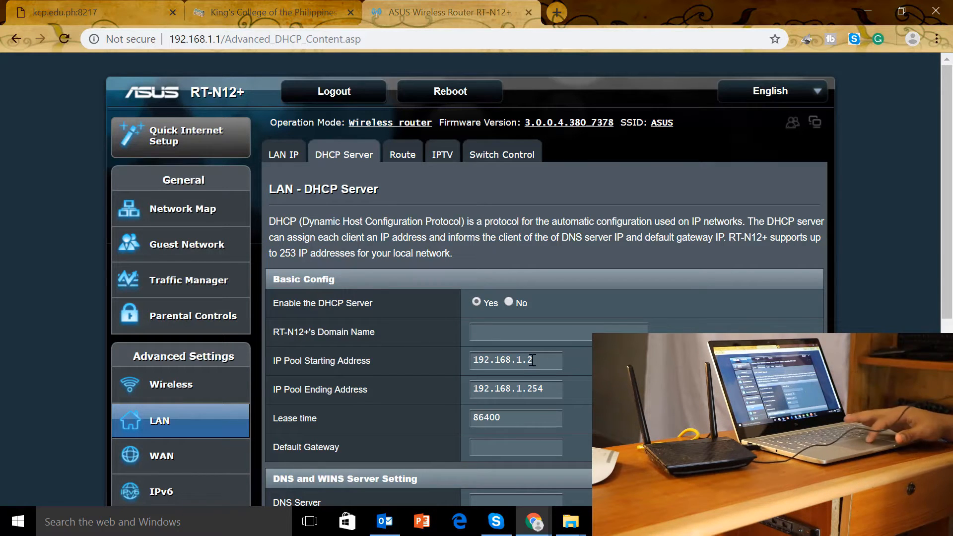
pyautogui.scroll(-3)
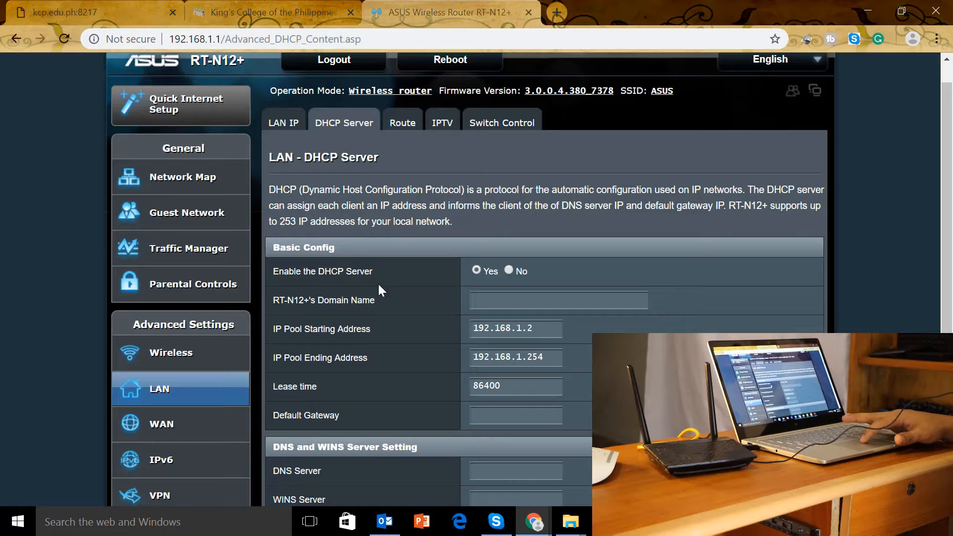
pyautogui.moveTo(486, 322)
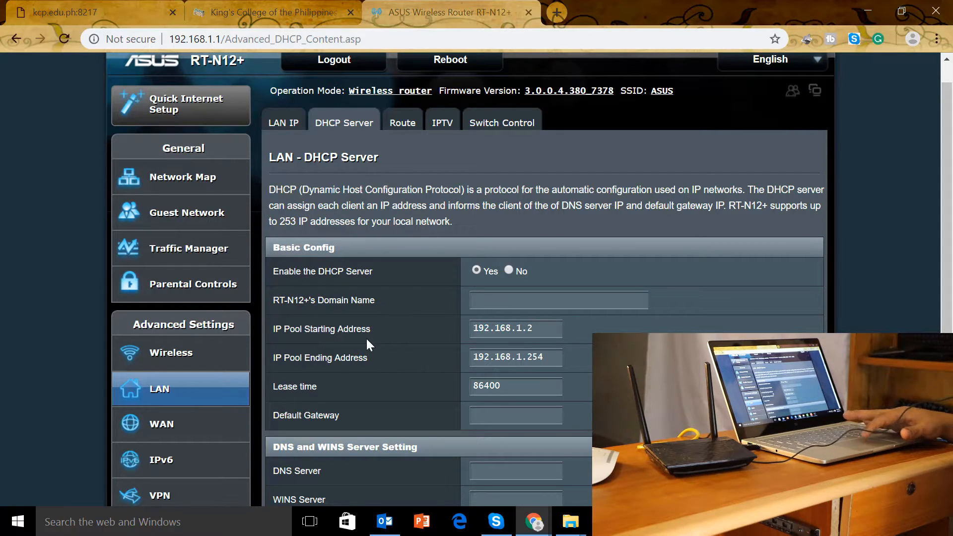
pyautogui.click(515, 328)
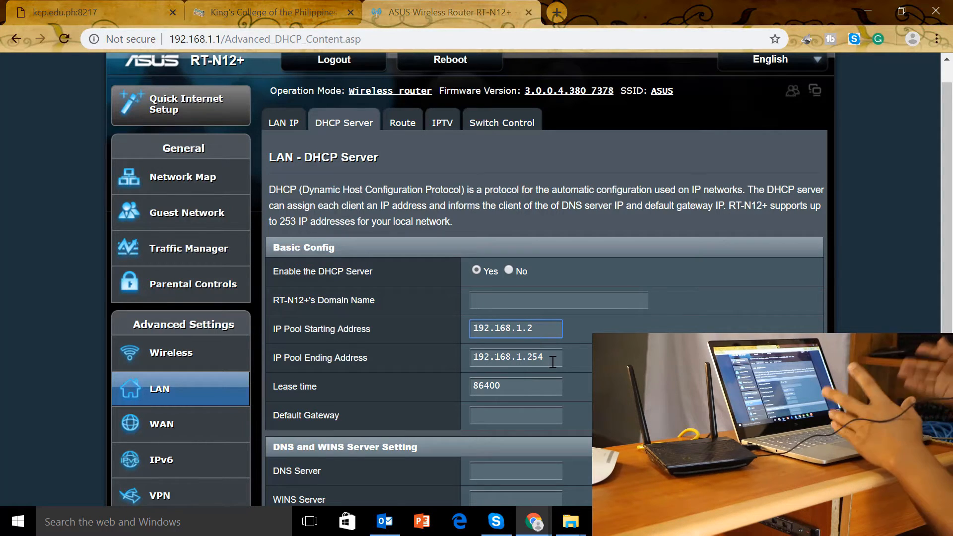
pyautogui.click(17, 521)
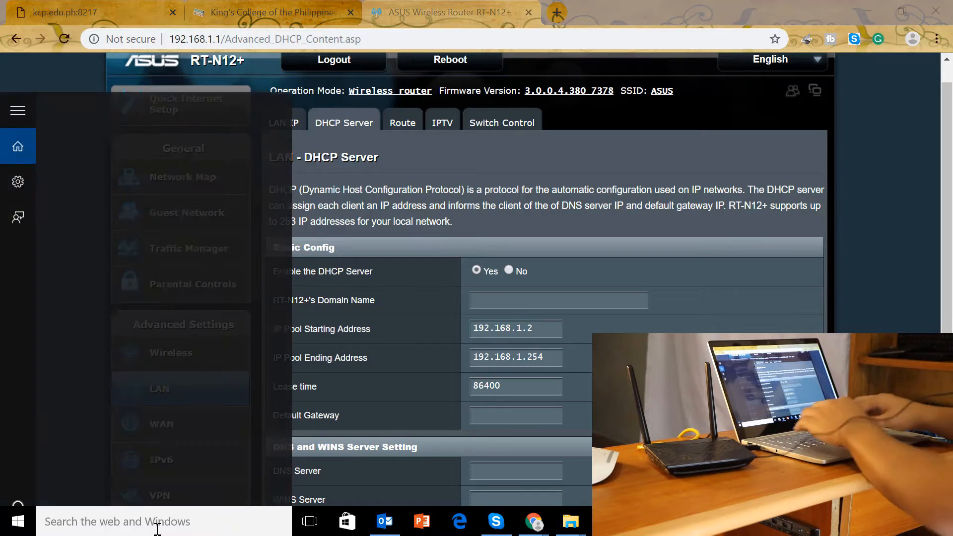
# Launch Command Prompt via cmd and rerun ipconfig, confirming Ethernet 4 at 192.168.1.253
pyautogui.write('cm')
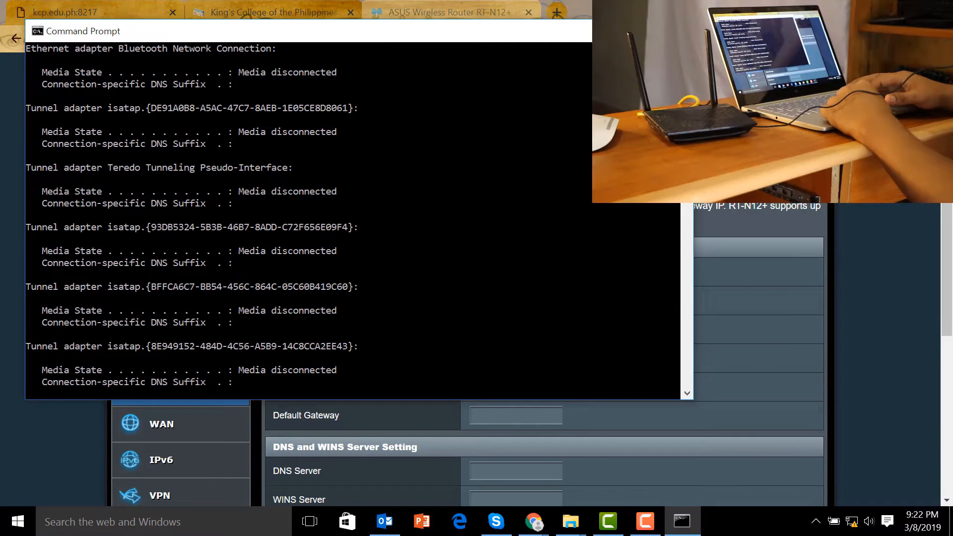
pyautogui.scroll(-3)
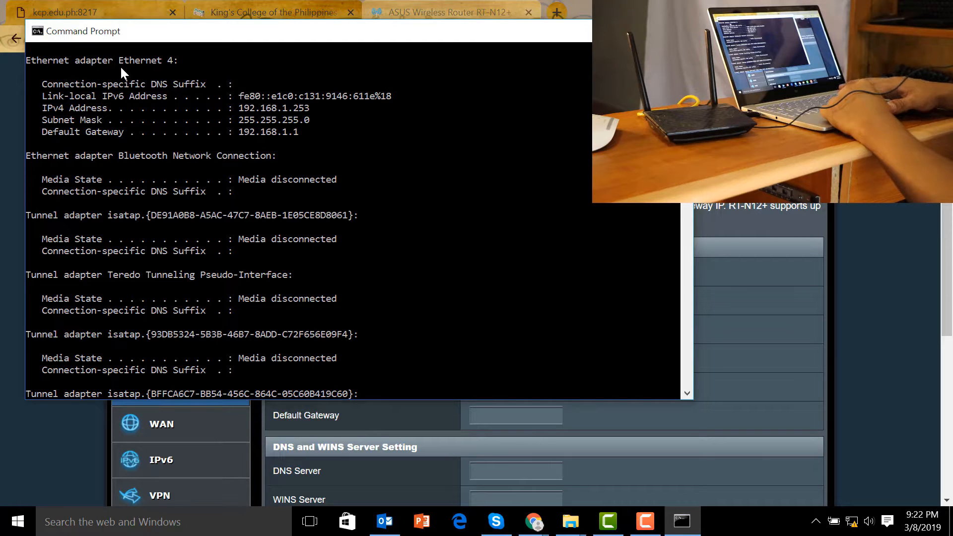
pyautogui.moveTo(76, 119)
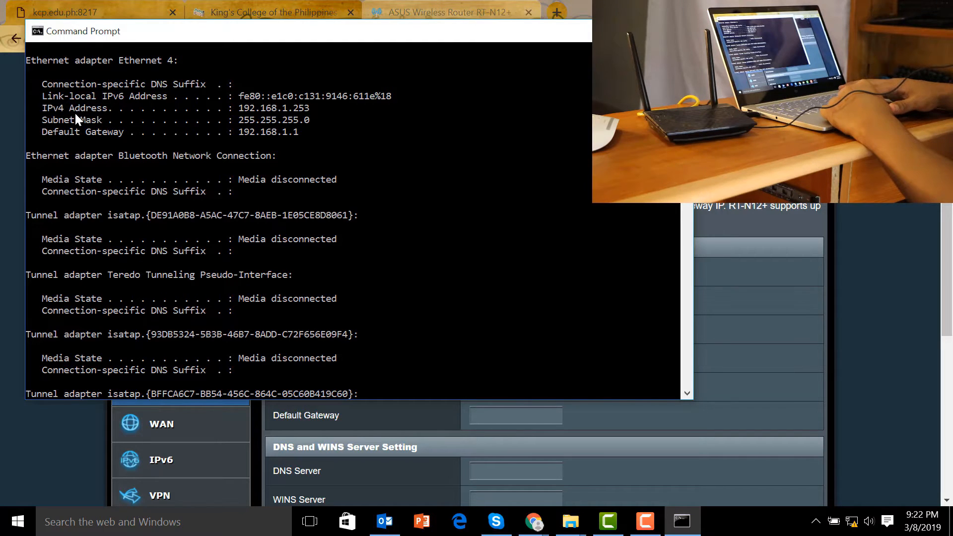
pyautogui.moveTo(292, 118)
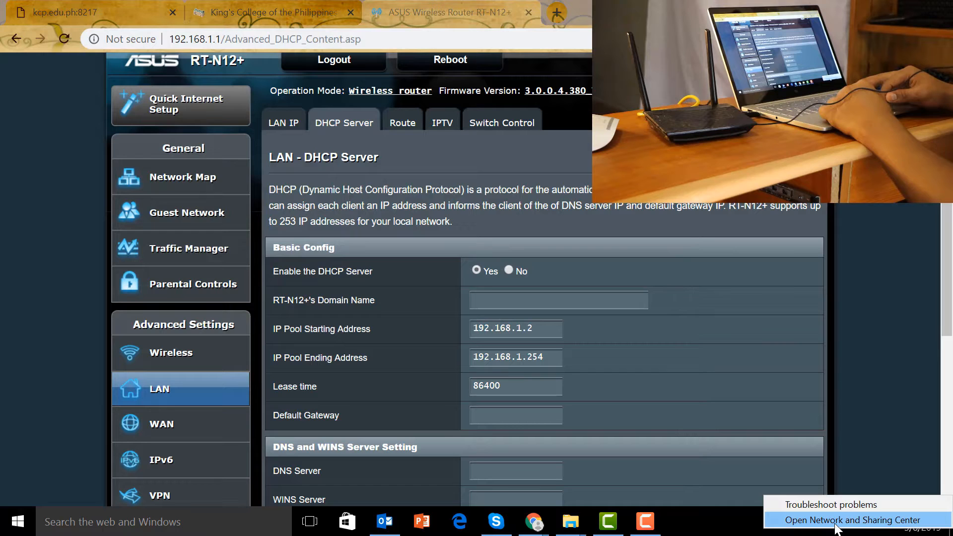
# Show Ethernet 4's connection details: 192.168.1.253 leased from DHCP server 192.168.1.1
pyautogui.click(851, 519)
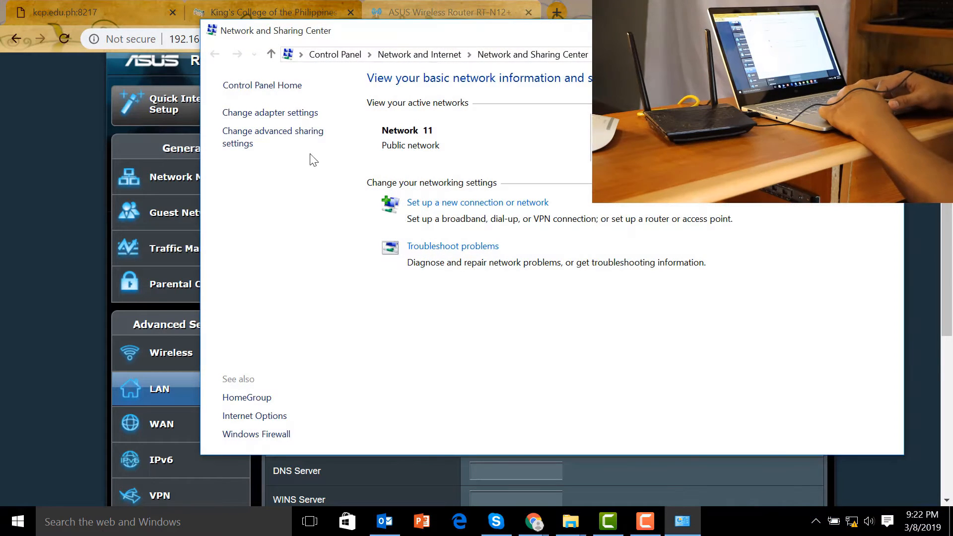
pyautogui.click(270, 112)
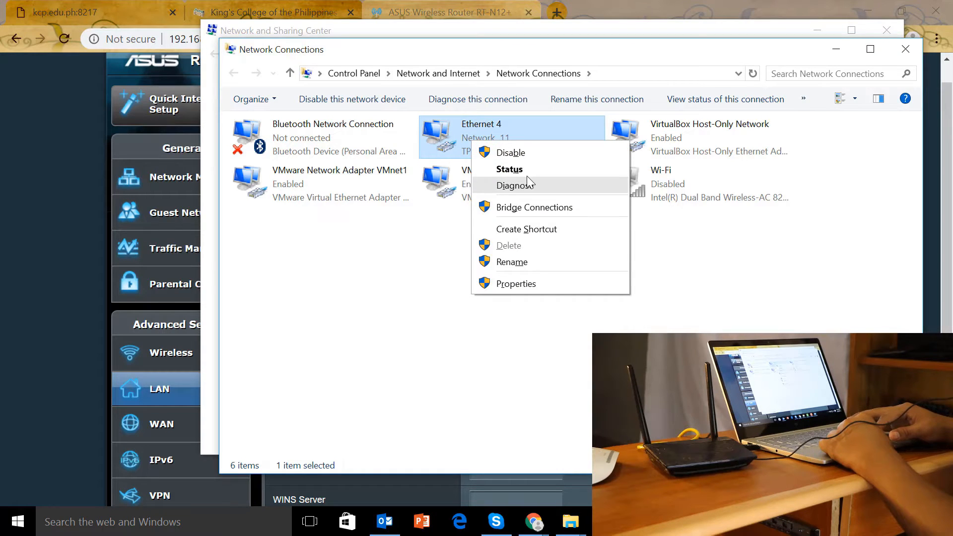
pyautogui.click(509, 169)
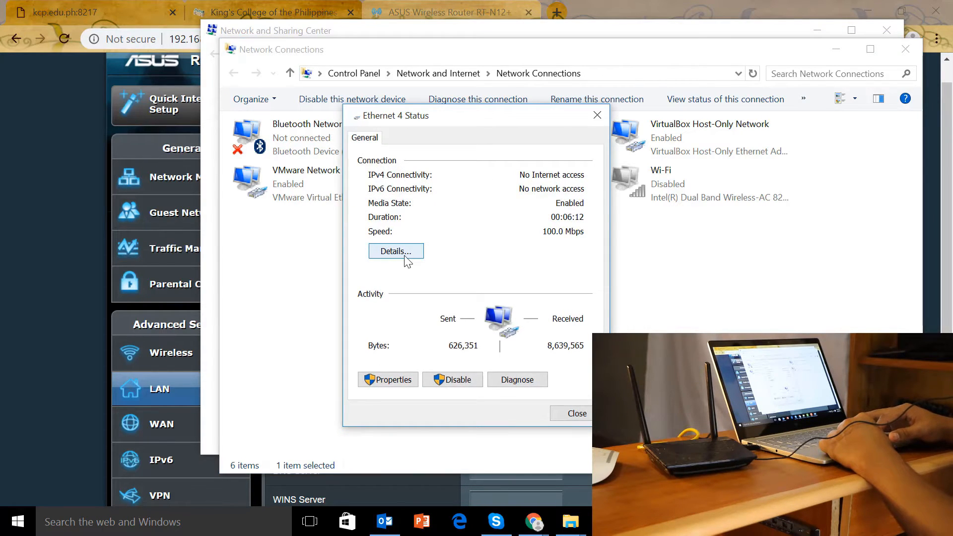
pyautogui.click(395, 251)
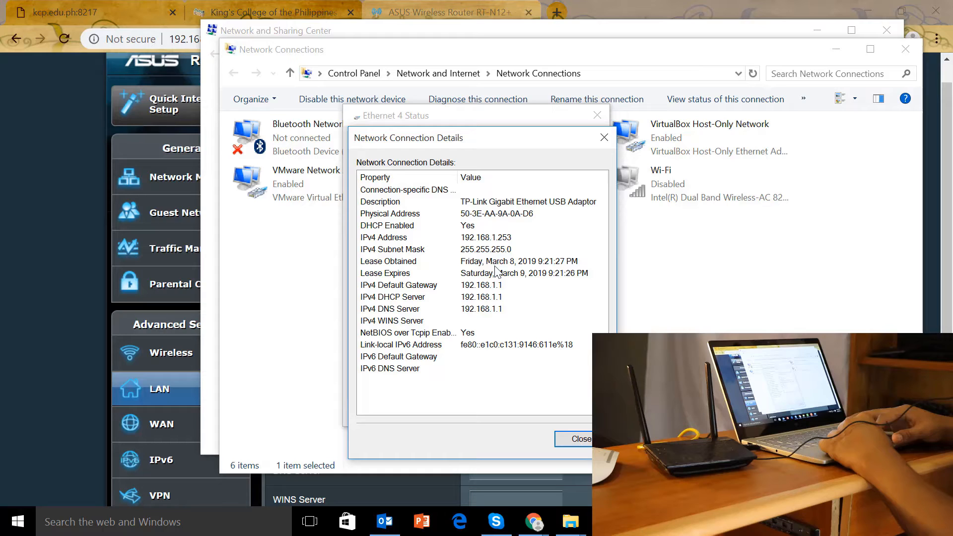
pyautogui.moveTo(498, 259)
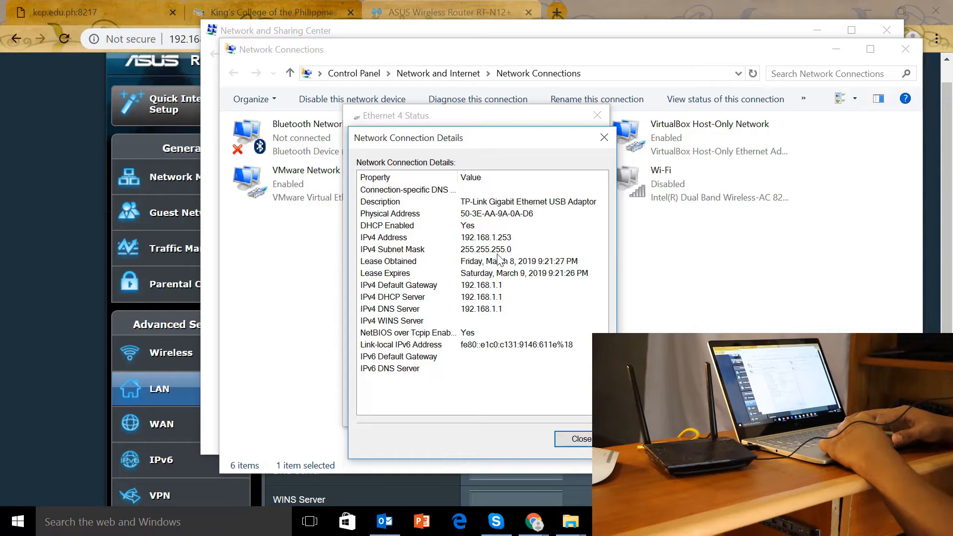
pyautogui.moveTo(398, 298)
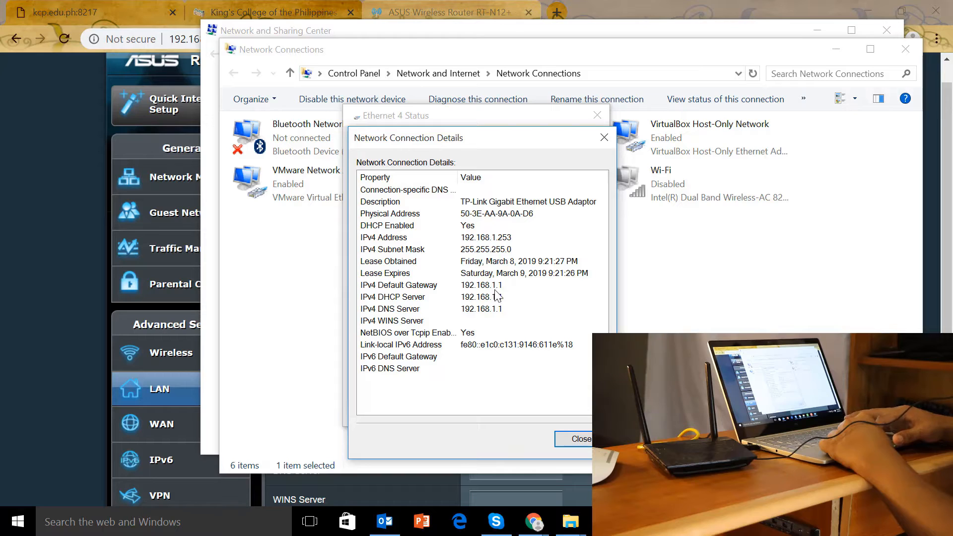
pyautogui.moveTo(377, 307)
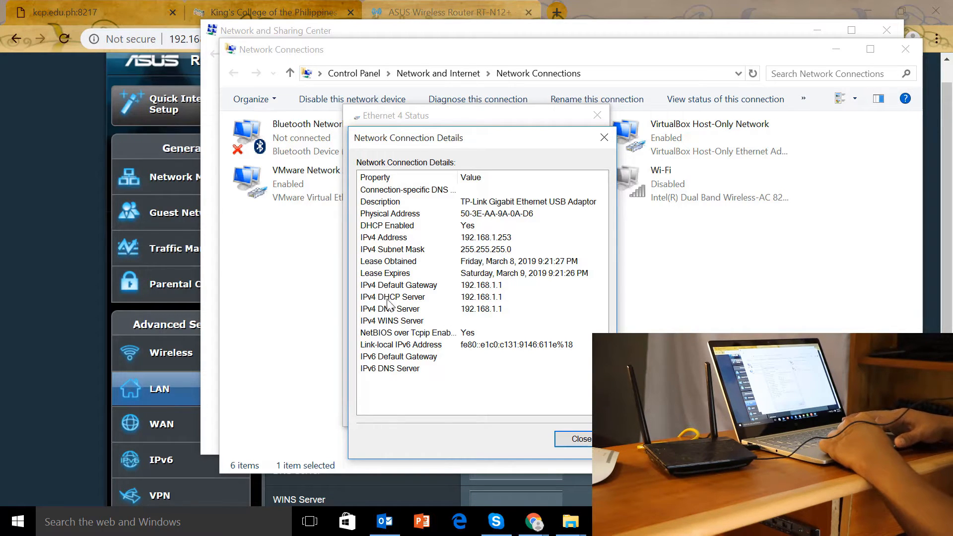
pyautogui.moveTo(483, 306)
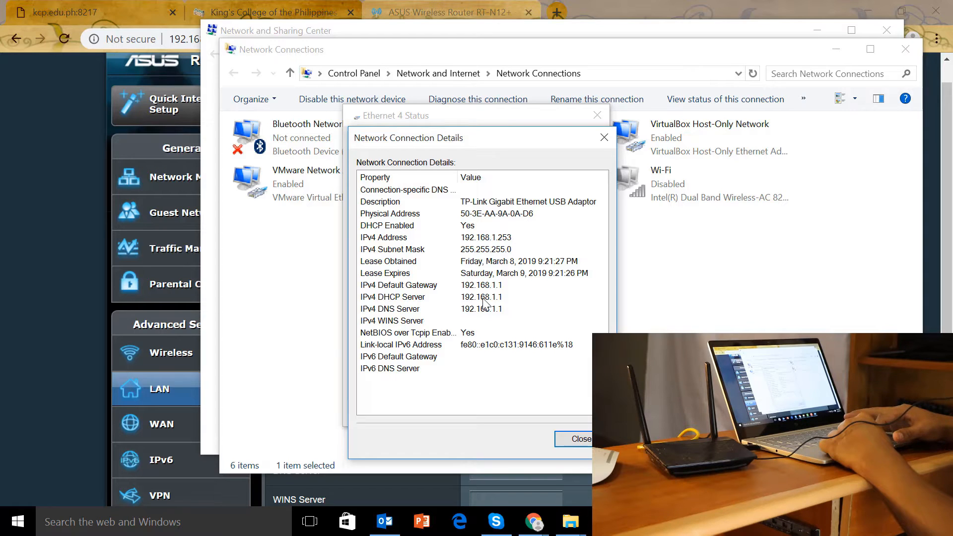
pyautogui.moveTo(389, 321)
pyautogui.write('192.168.1.100')
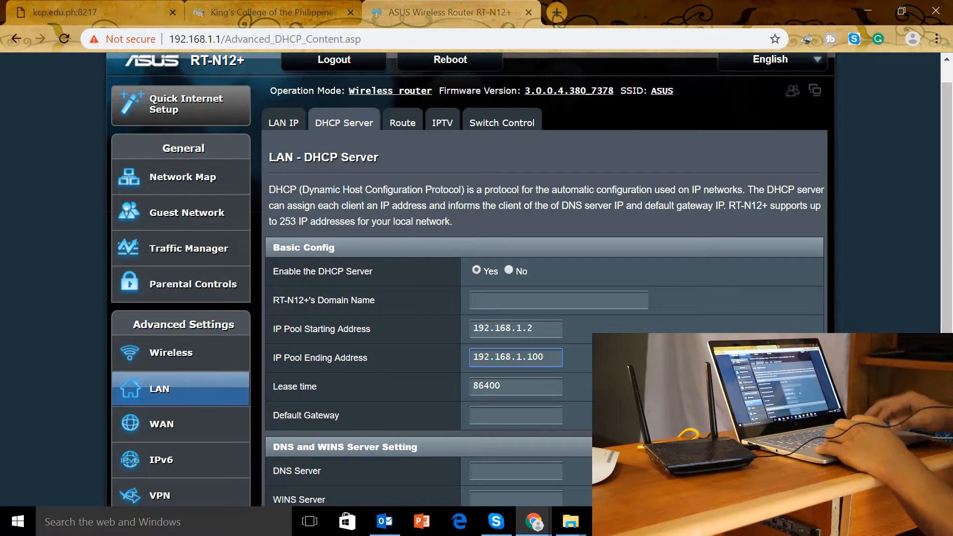
# Apply the DHCP settings with pool end 192.168.1.100, returning to the sign-in page
pyautogui.scroll(-3)
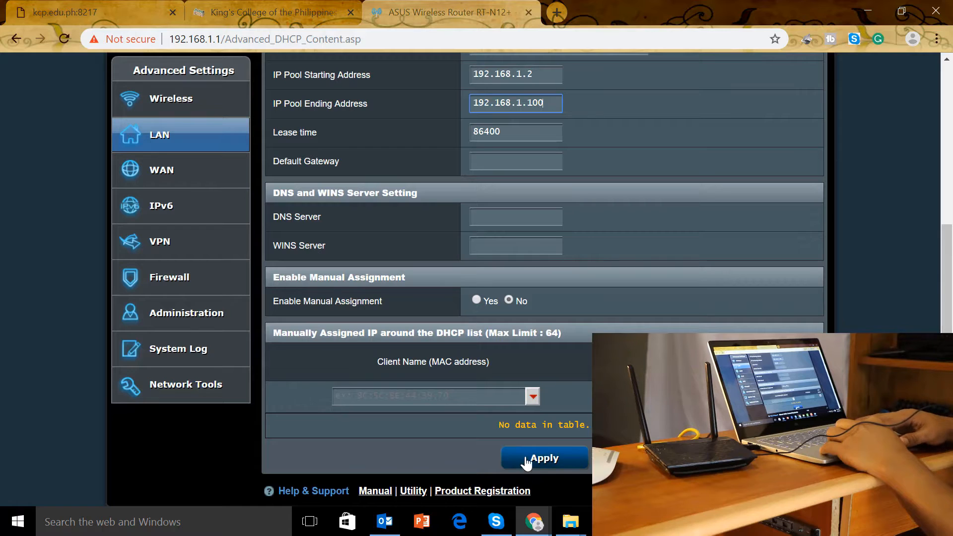
pyautogui.click(543, 457)
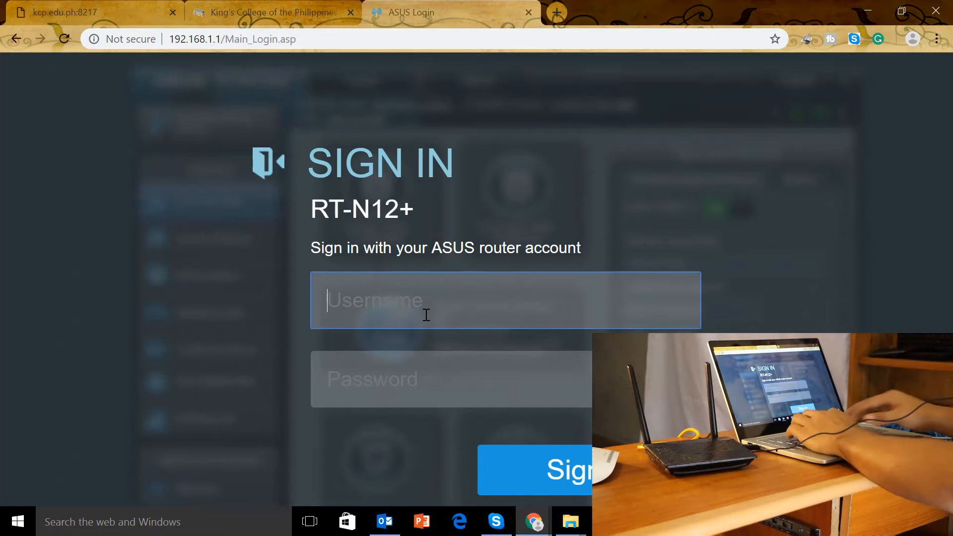
# Sign back in as admin and return to the LAN DHCP Server page with pool ending 192.168.1.100
pyautogui.write('admin')
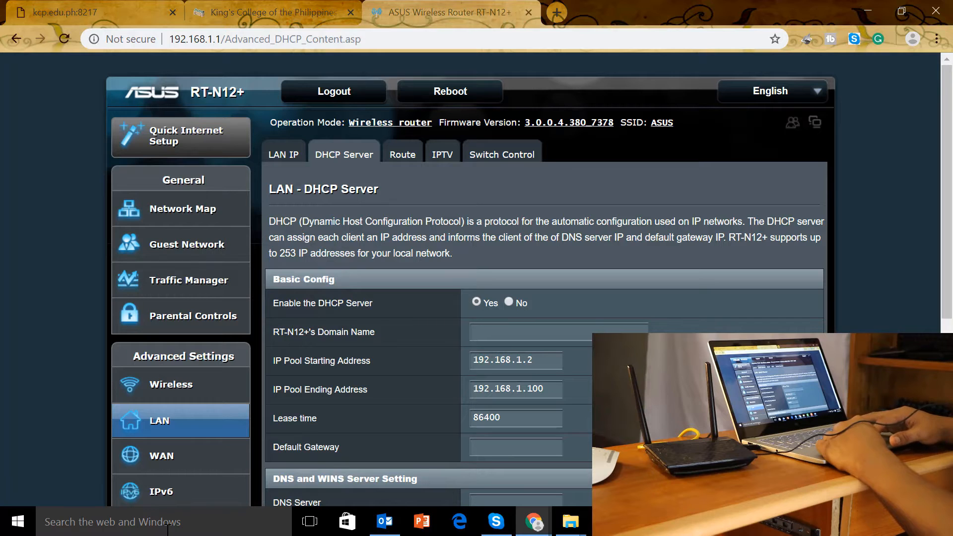
pyautogui.write('cm')
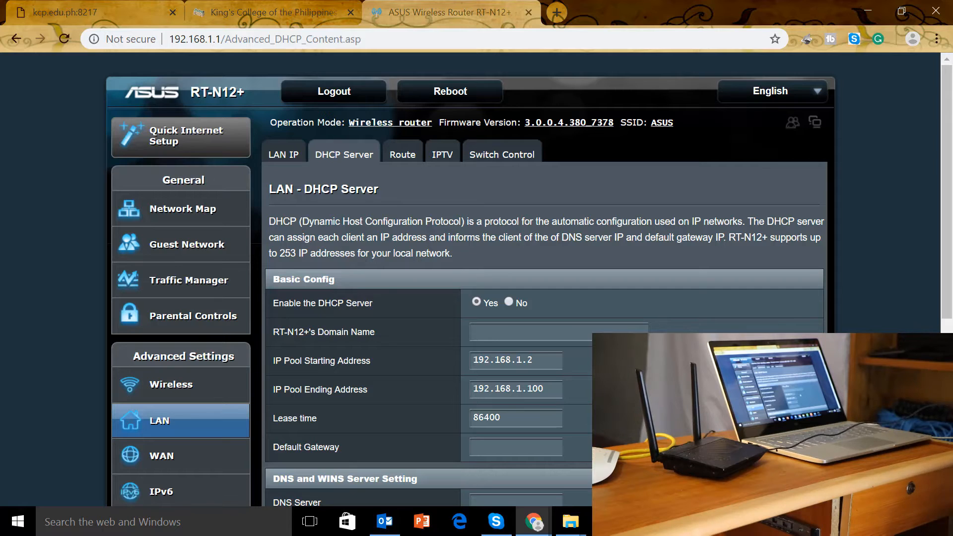
# Set Enable the DHCP Server to No, leaving it unapplied
pyautogui.scroll(-3)
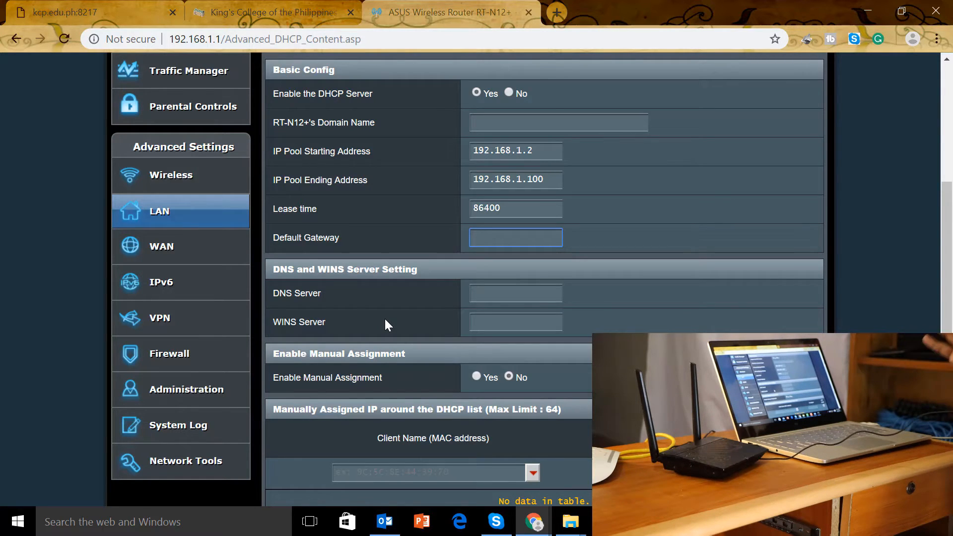
pyautogui.click(515, 237)
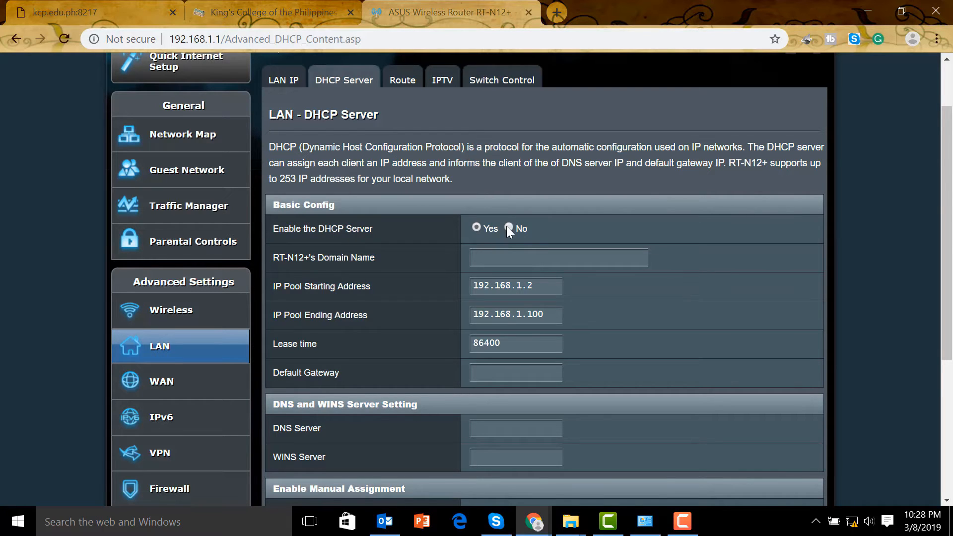
pyautogui.click(509, 228)
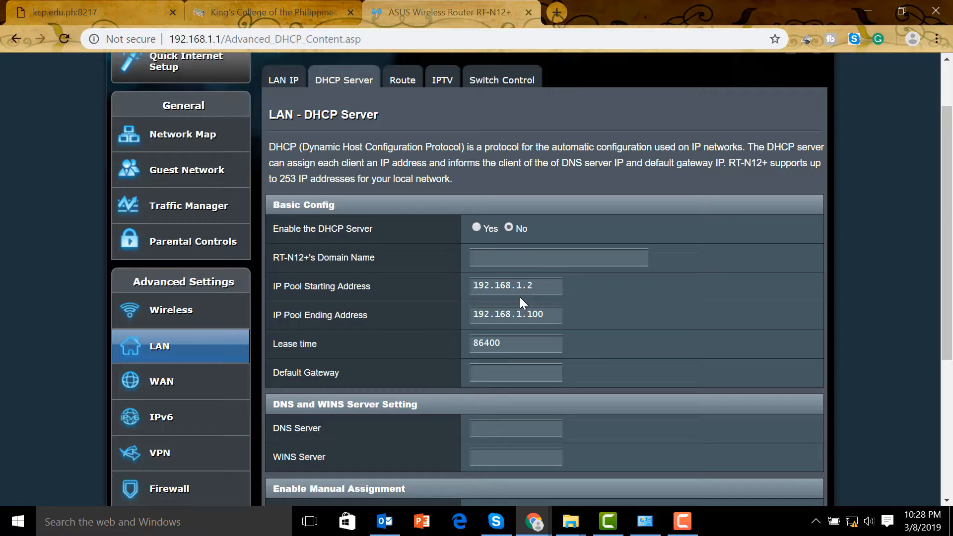
pyautogui.scroll(-3)
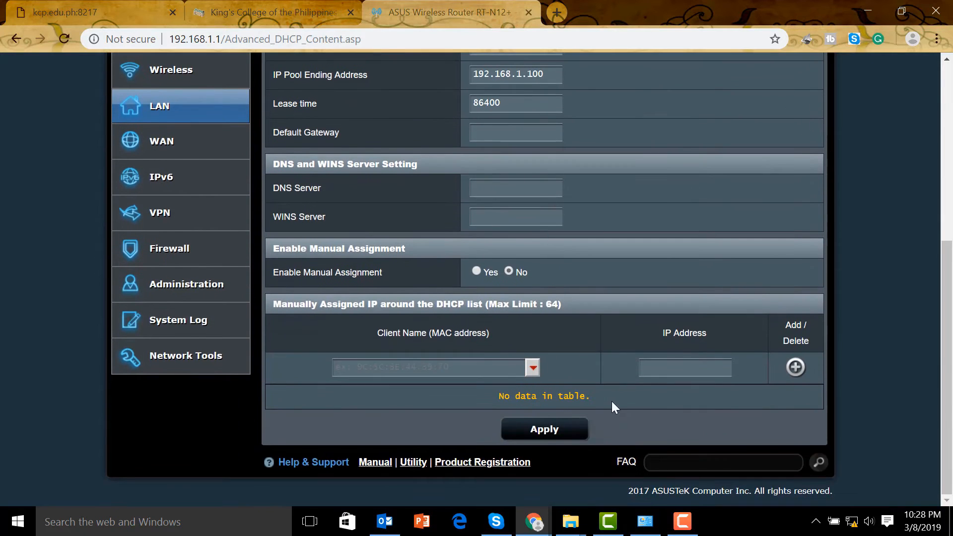
# Apply the disabled DHCP server setting and sign in to the router again as admin
pyautogui.click(544, 429)
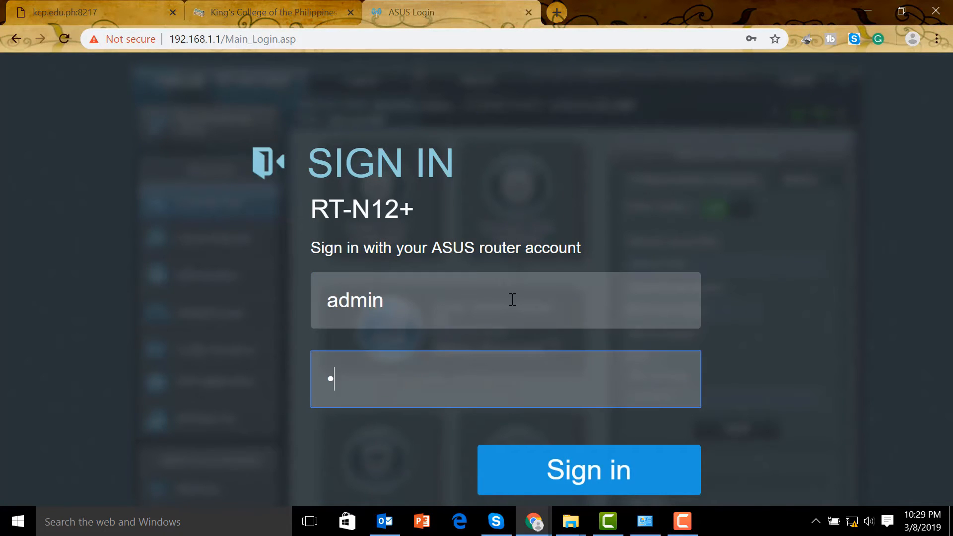
pyautogui.click(587, 469)
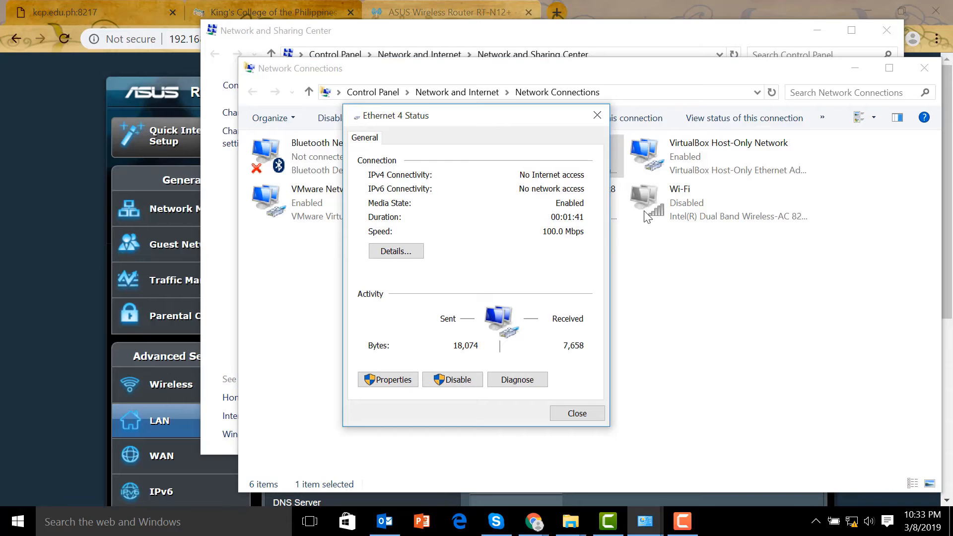
# Check Ethernet 4's details showing the new 192.168.1.33 lease from 192.168.1.1, then close them
pyautogui.click(395, 251)
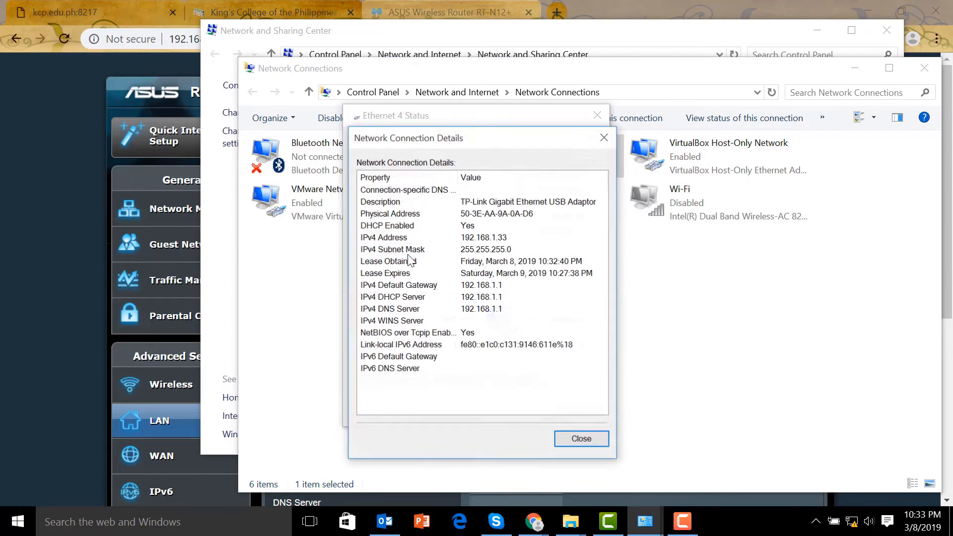
pyautogui.moveTo(492, 245)
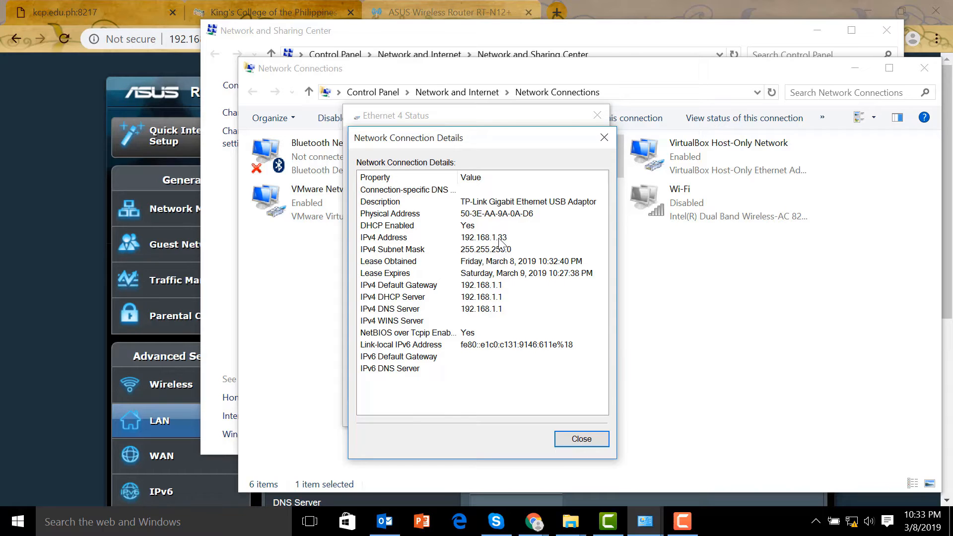
pyautogui.moveTo(581, 438)
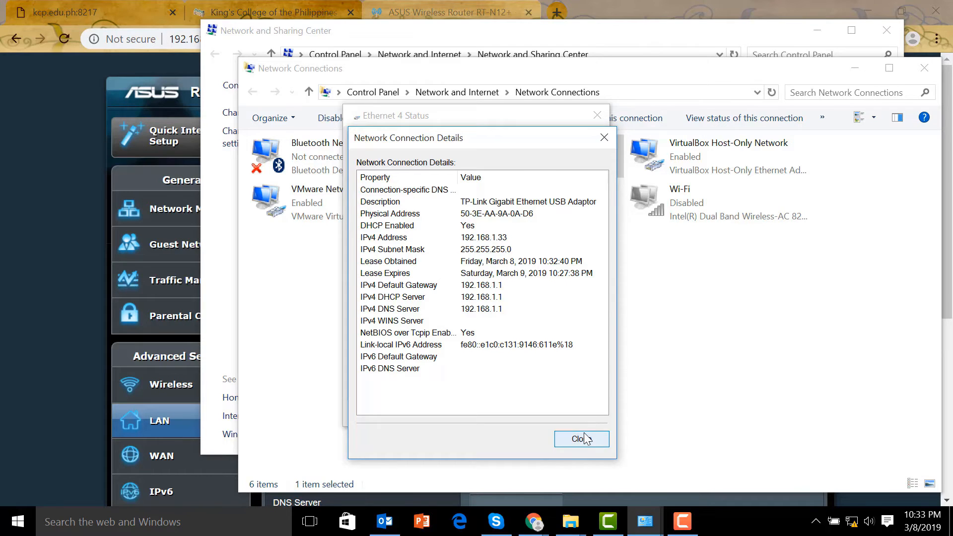
pyautogui.click(580, 439)
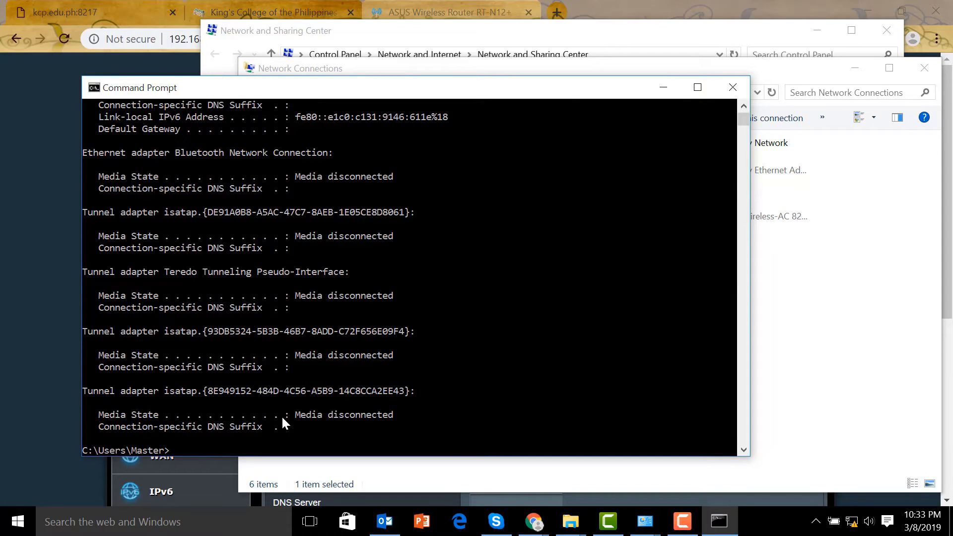
# Run ipconfig /renew to request a fresh IP lease for the PC's adapters
pyautogui.write('ipconfig /renew')
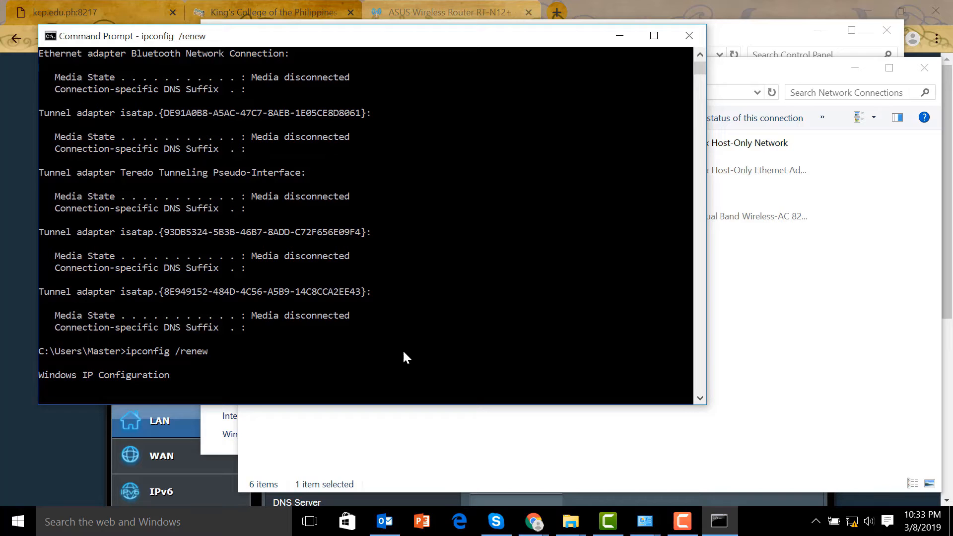
pyautogui.moveTo(526, 324)
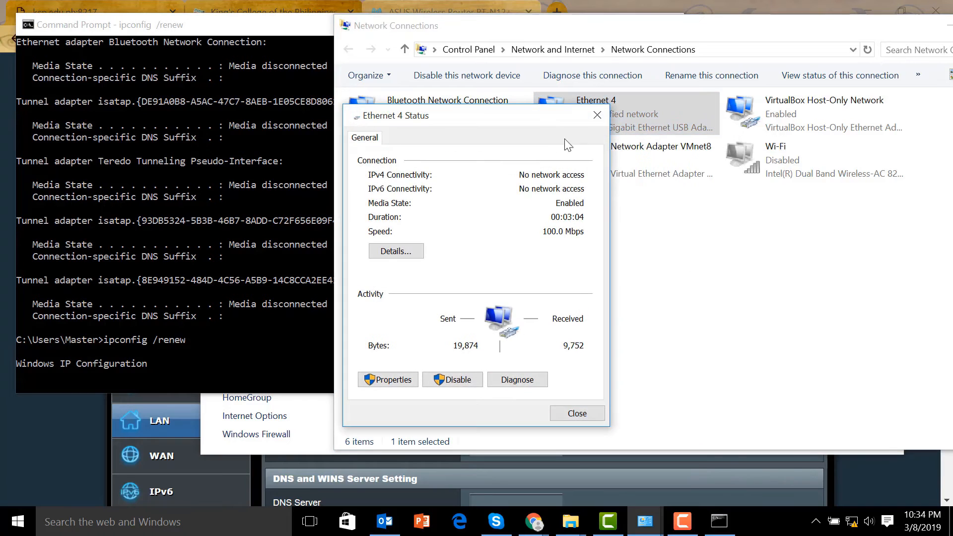
# View Ethernet 4's details, which show only the self-assigned 169.254.97.30 address
pyautogui.click(396, 250)
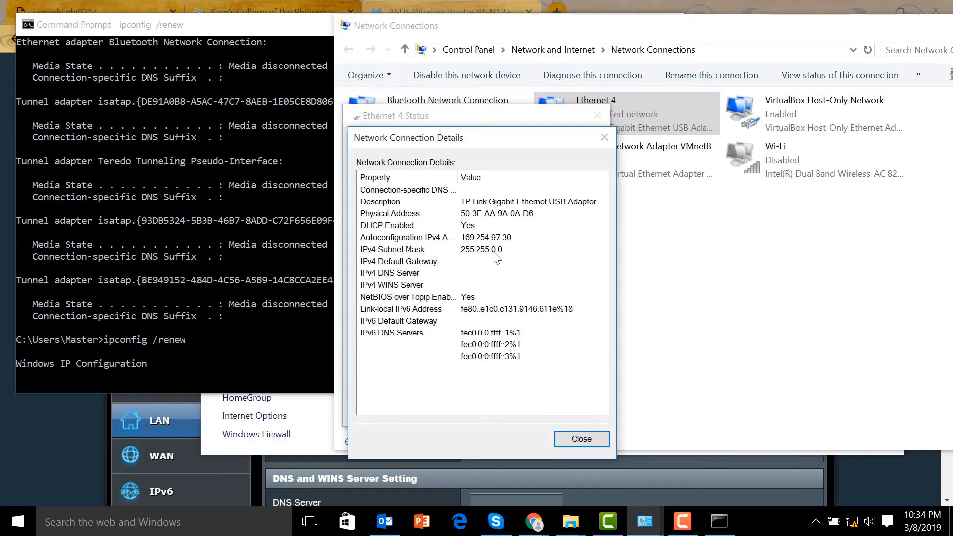
pyautogui.moveTo(469, 245)
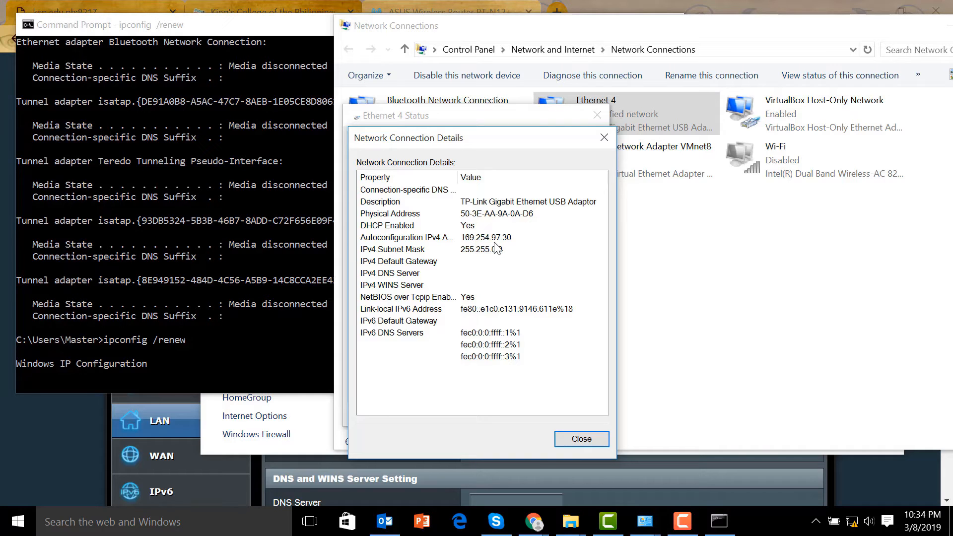
pyautogui.moveTo(474, 251)
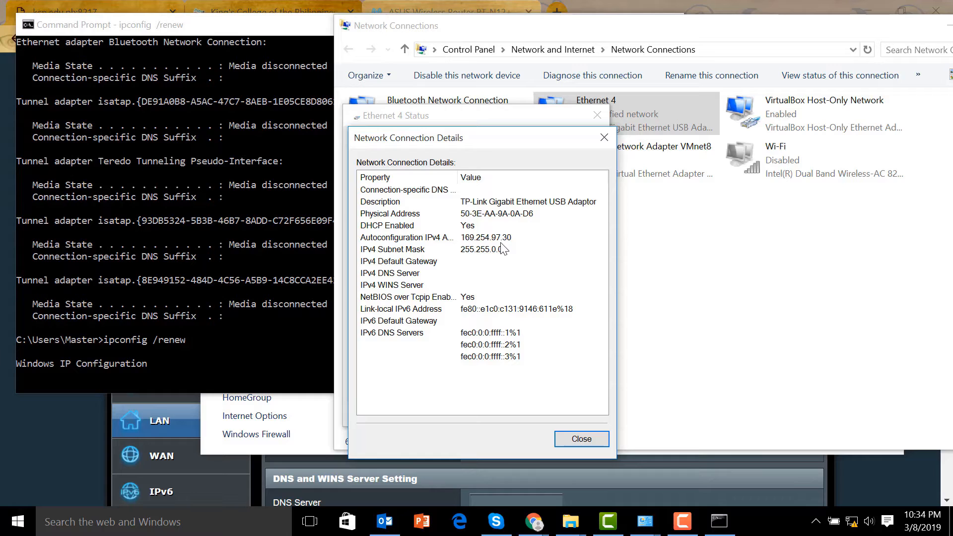
pyautogui.moveTo(509, 249)
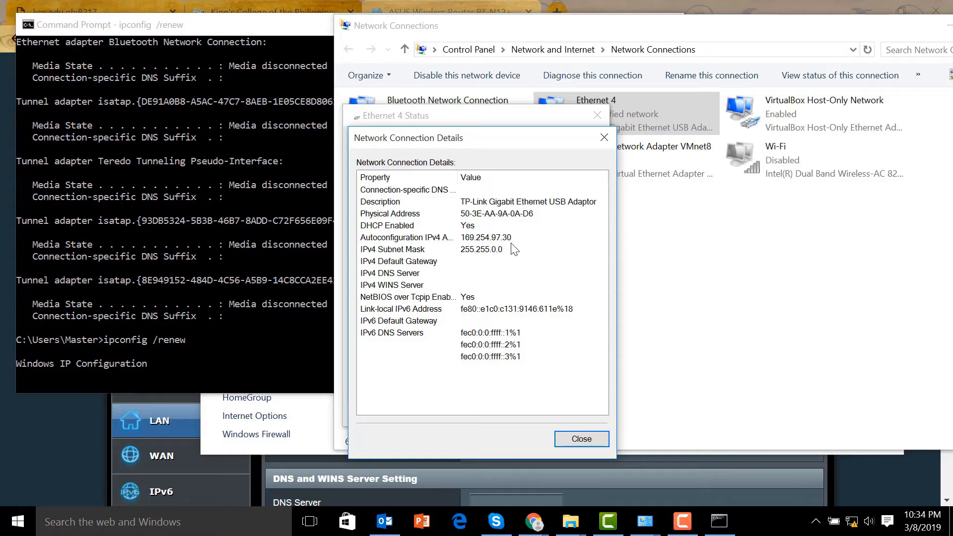
pyautogui.moveTo(370, 296)
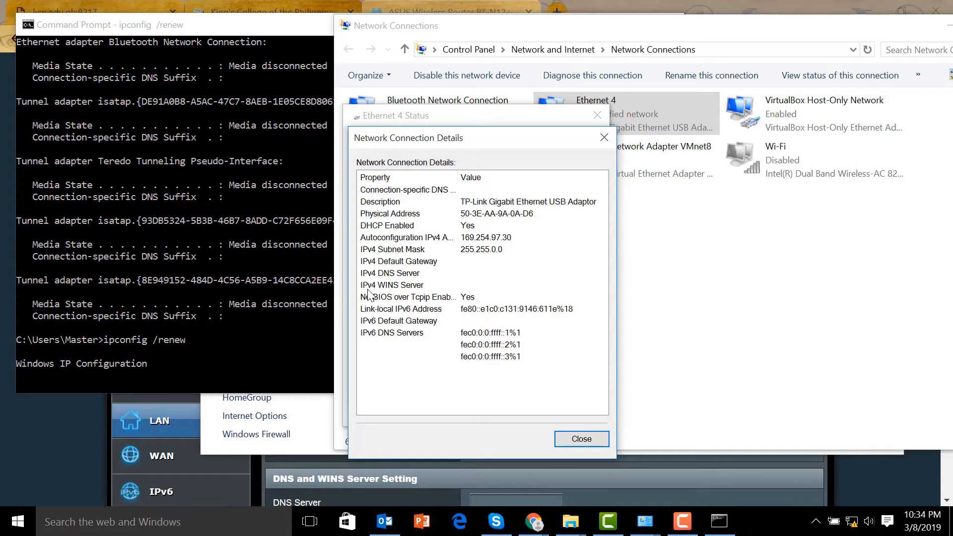
pyautogui.moveTo(372, 292)
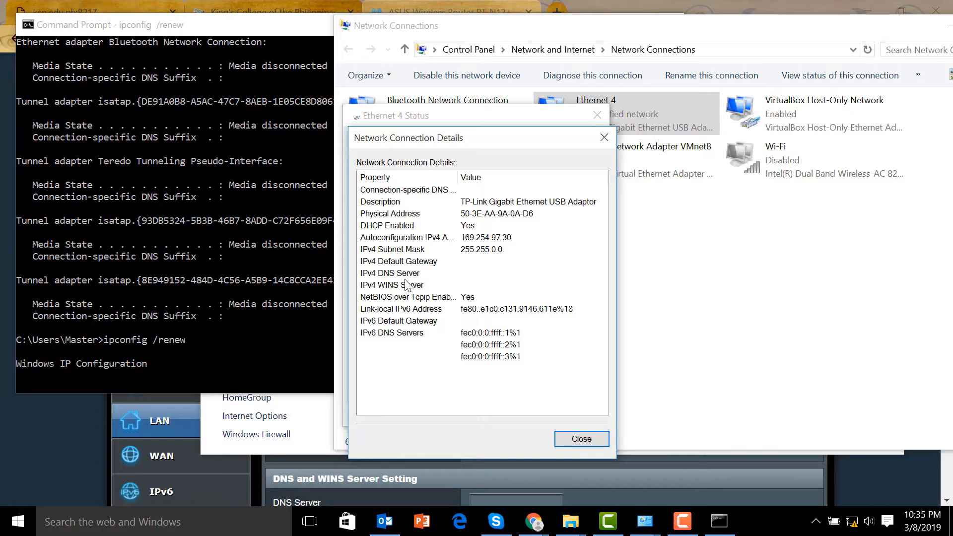
pyautogui.moveTo(483, 287)
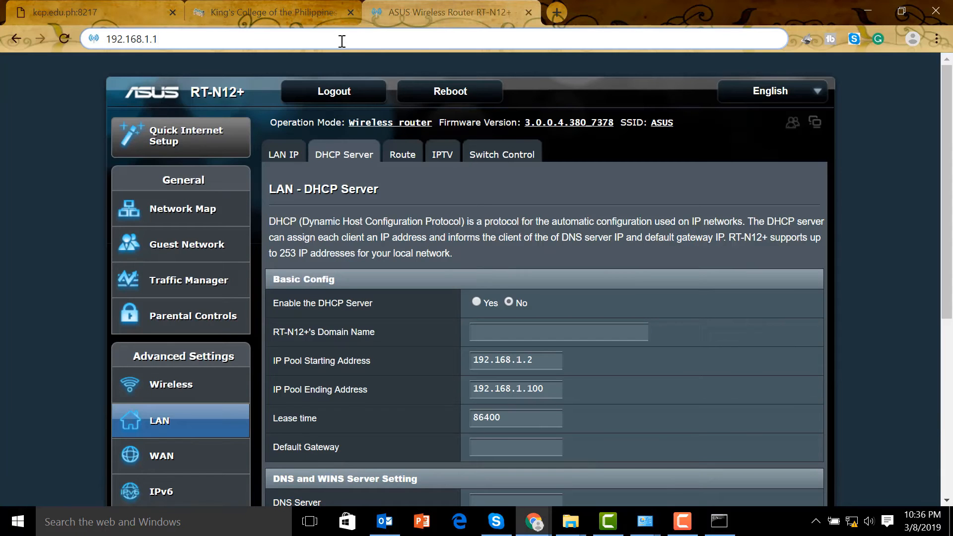
pyautogui.moveTo(237, 56)
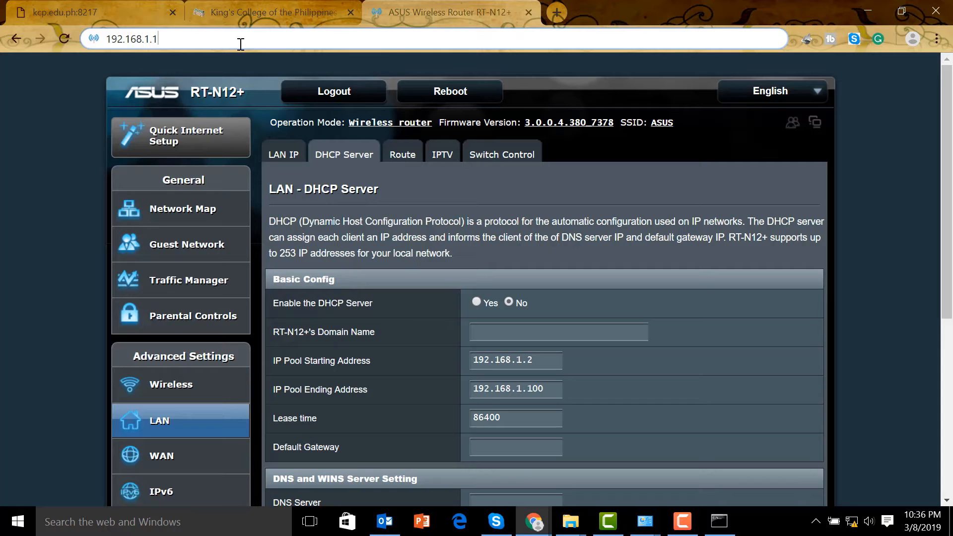
pyautogui.moveTo(64, 39)
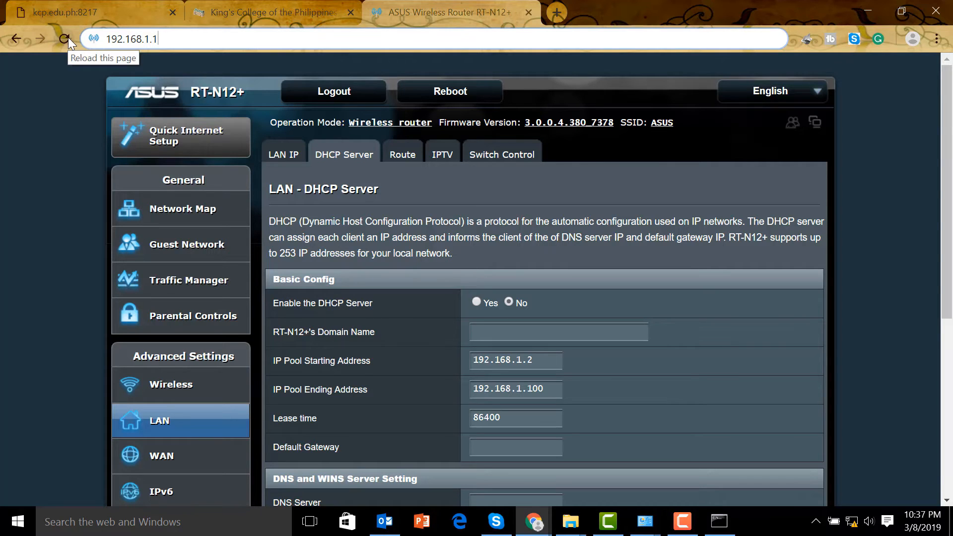
# Reload the DHCP Server page at 192.168.1.1, which is now unreachable
pyautogui.click(64, 39)
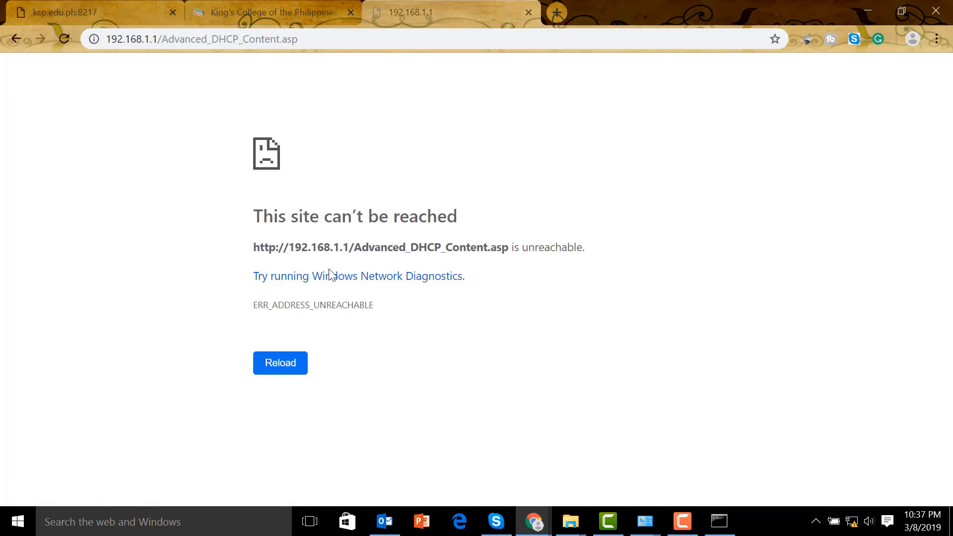
pyautogui.moveTo(146, 55)
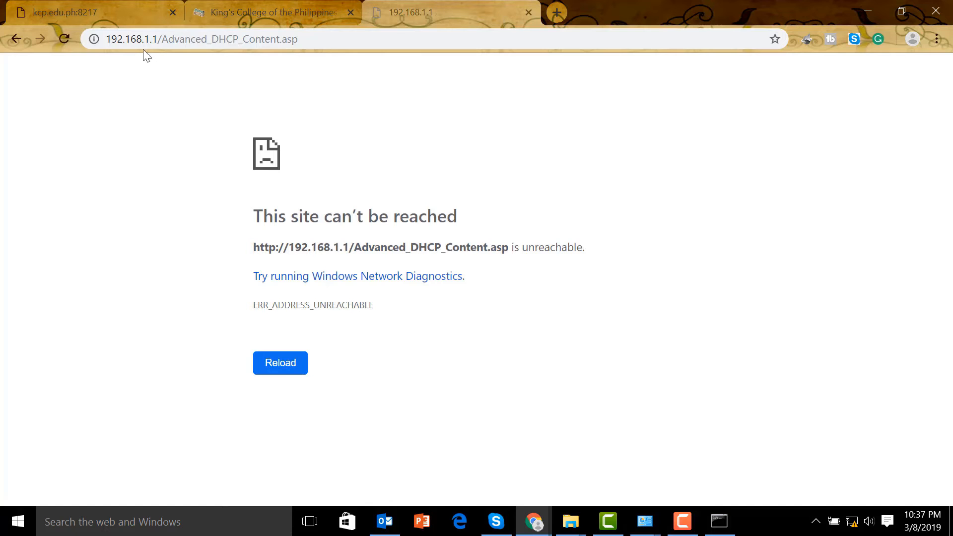
pyautogui.moveTo(610, 256)
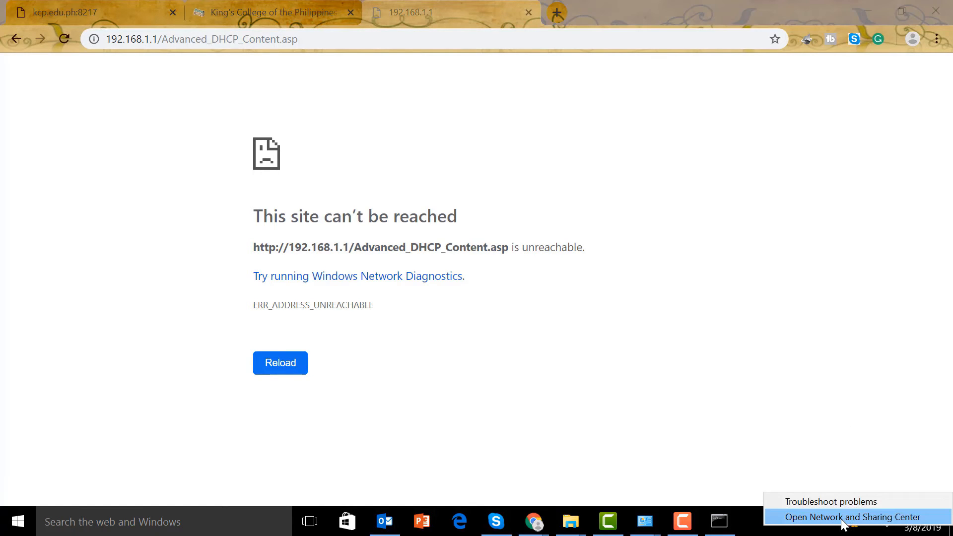
# Reach Ethernet 4's IPv4 properties via Network and Sharing Center's adapter list
pyautogui.click(853, 517)
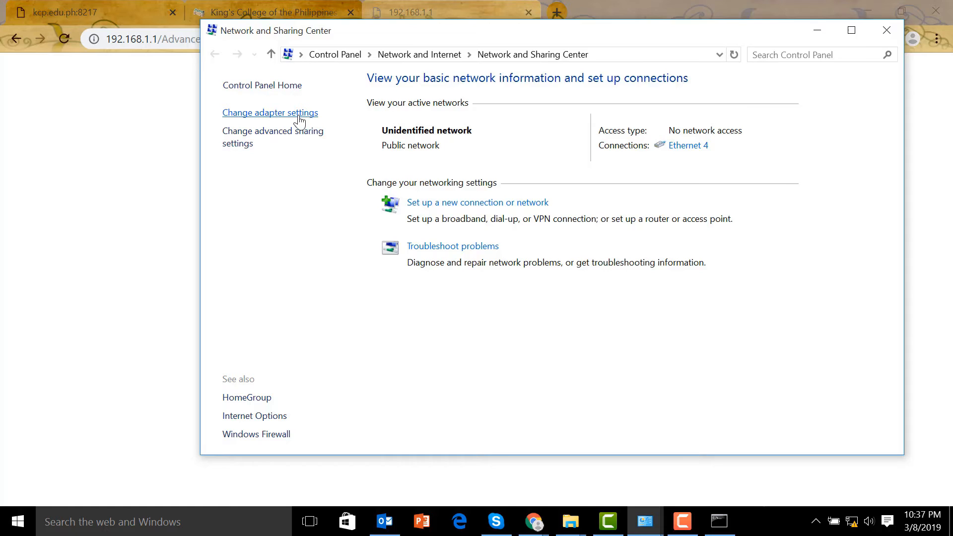
pyautogui.click(270, 112)
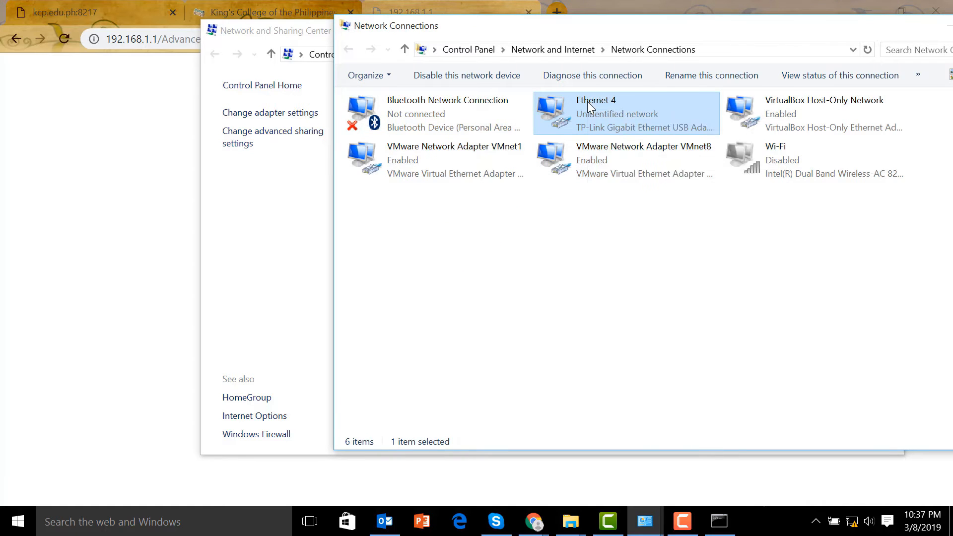
pyautogui.rightClick(596, 113)
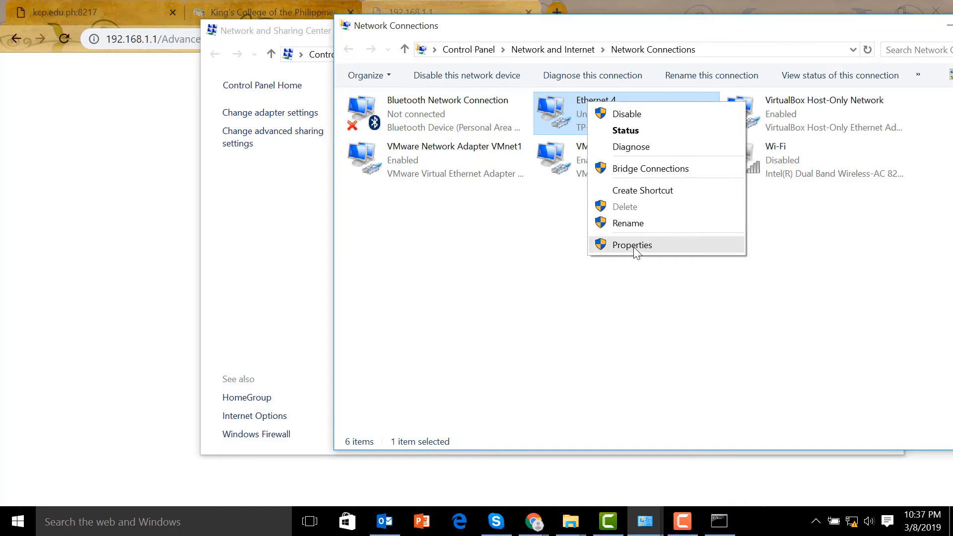
pyautogui.click(632, 244)
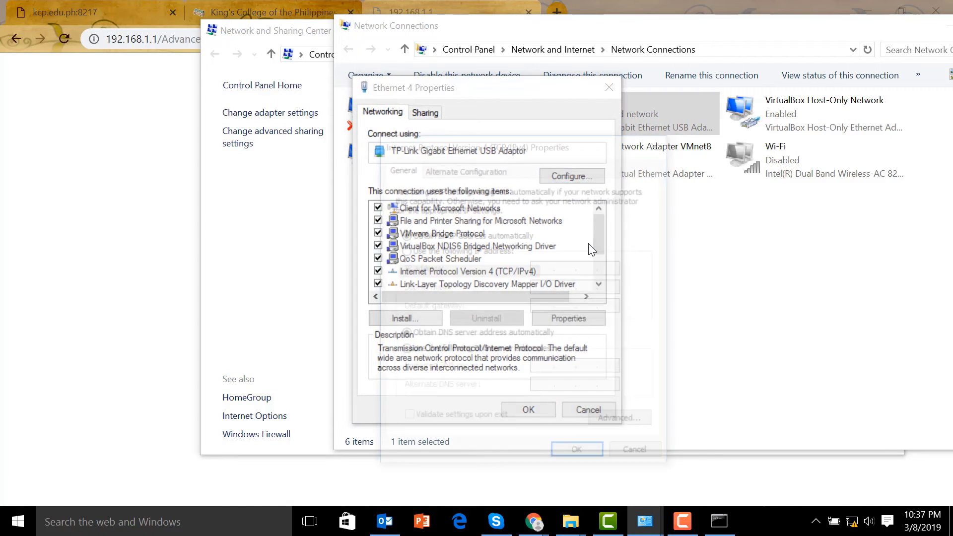
pyautogui.click(566, 318)
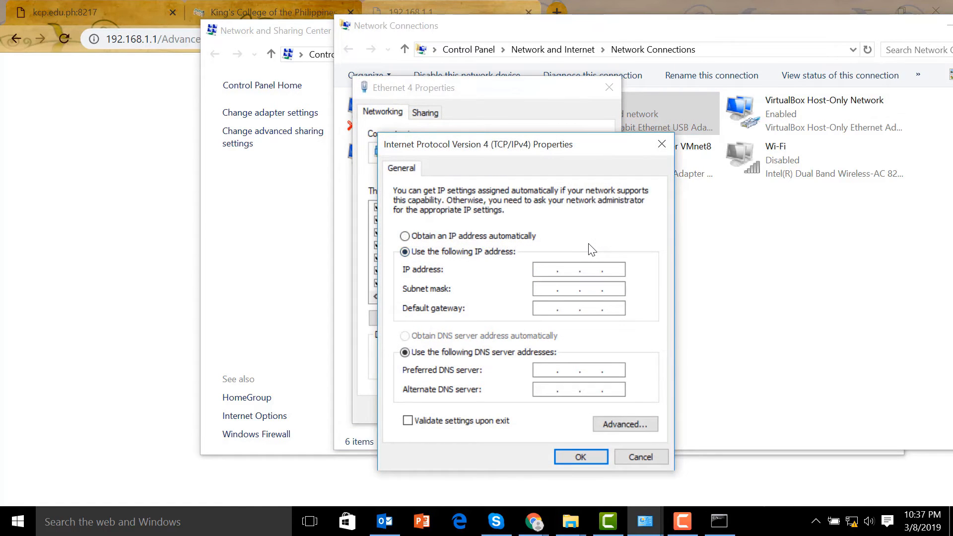
# Set static IP 192.168.1.2, mask 255.255.255.0, gateway 192.168.1.1 and save
pyautogui.write('192.1')
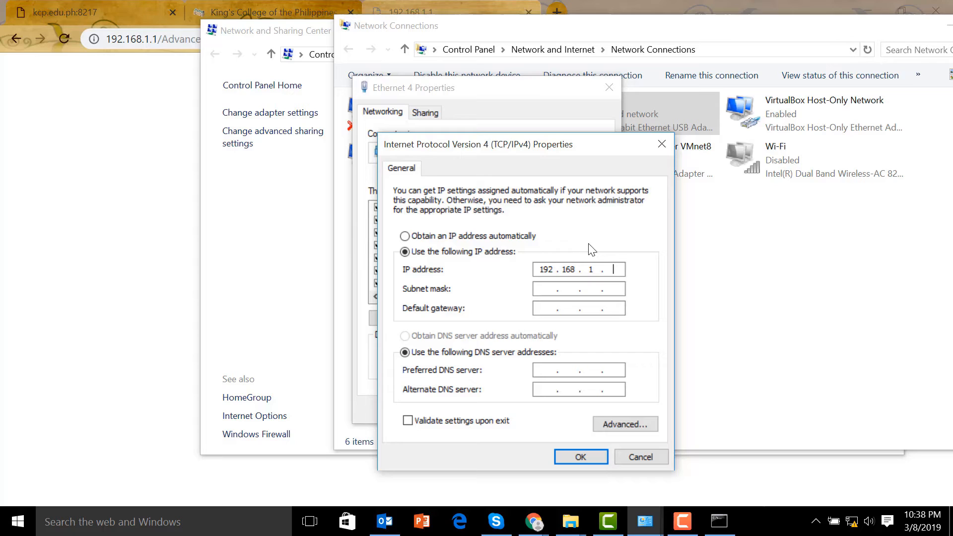
pyautogui.write('2')
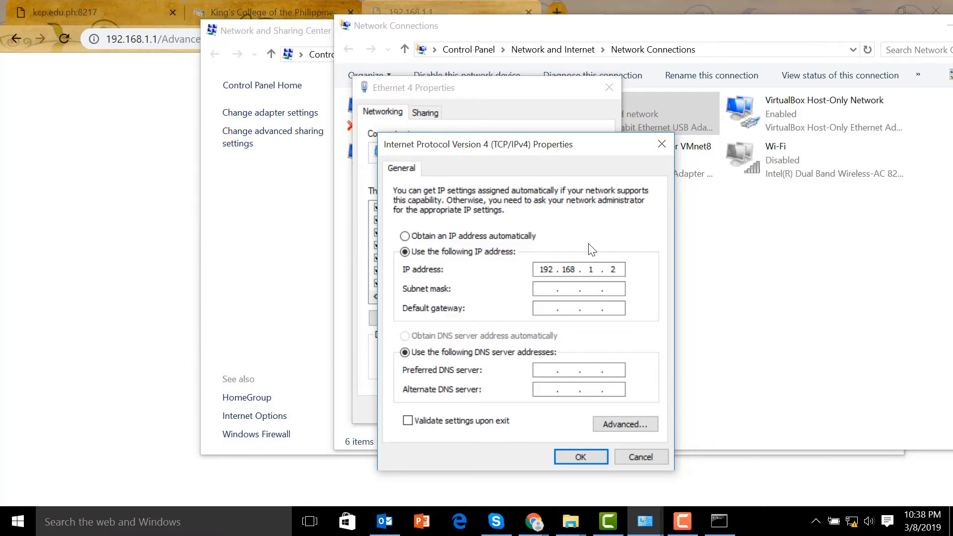
pyautogui.write('192 . 168 . 1 . 1')
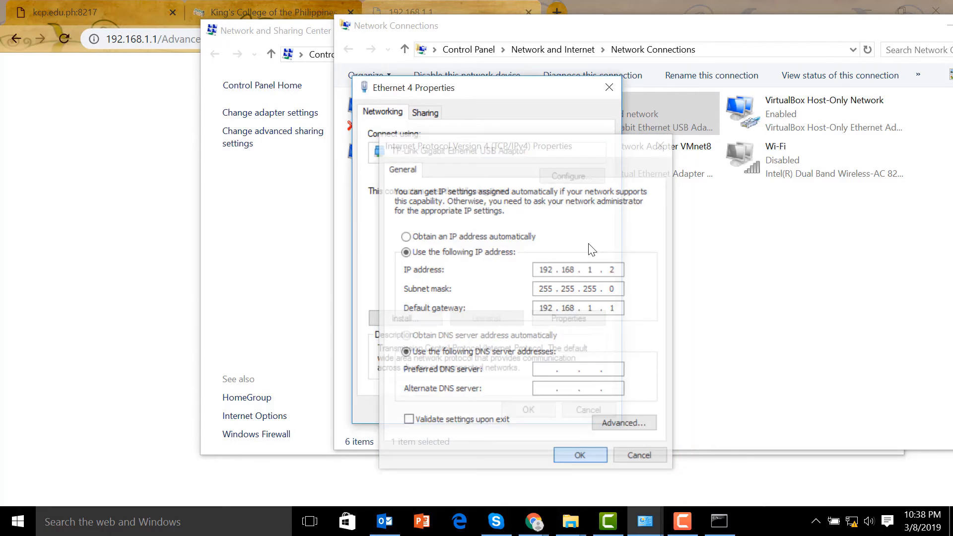
pyautogui.click(578, 454)
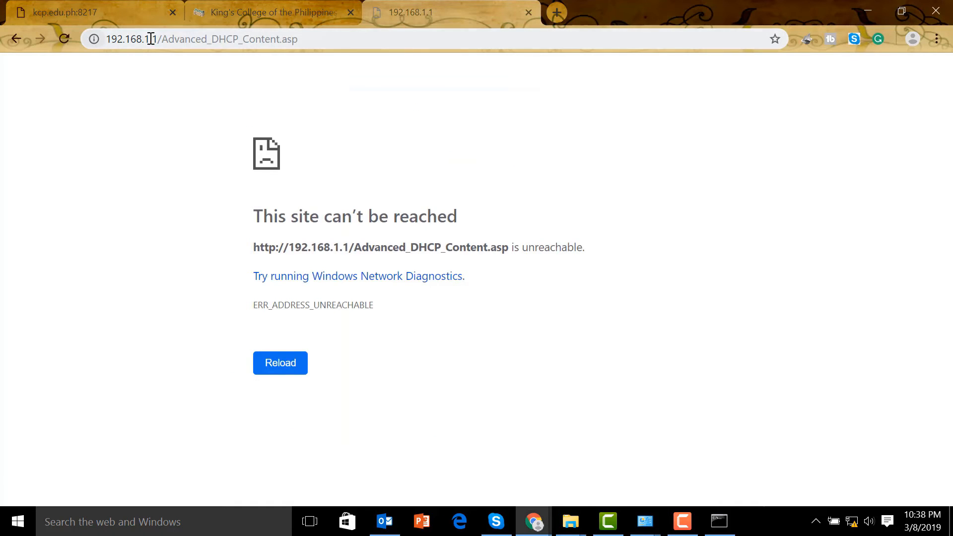
# Load 192.168.1.1 again and sign in to the router as admin
pyautogui.click(63, 39)
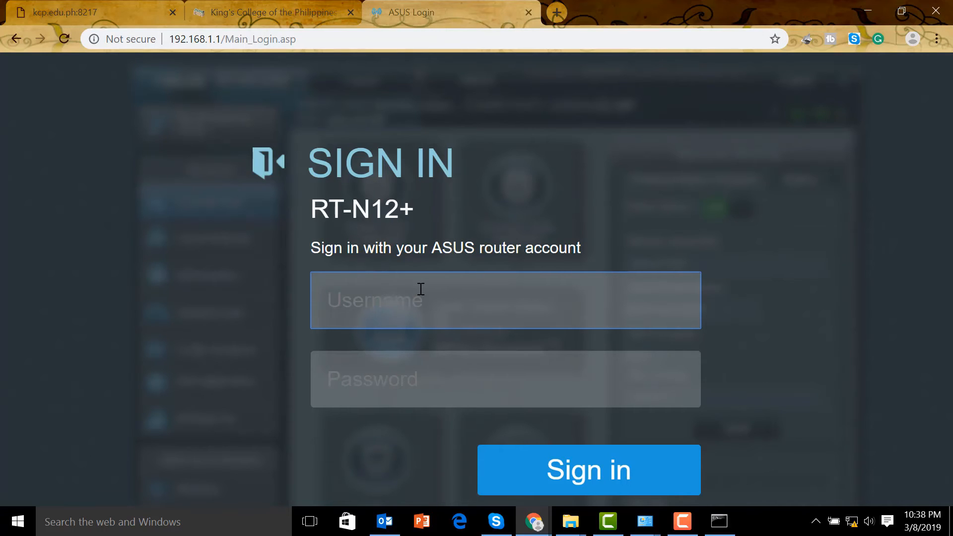
pyautogui.write('admin')
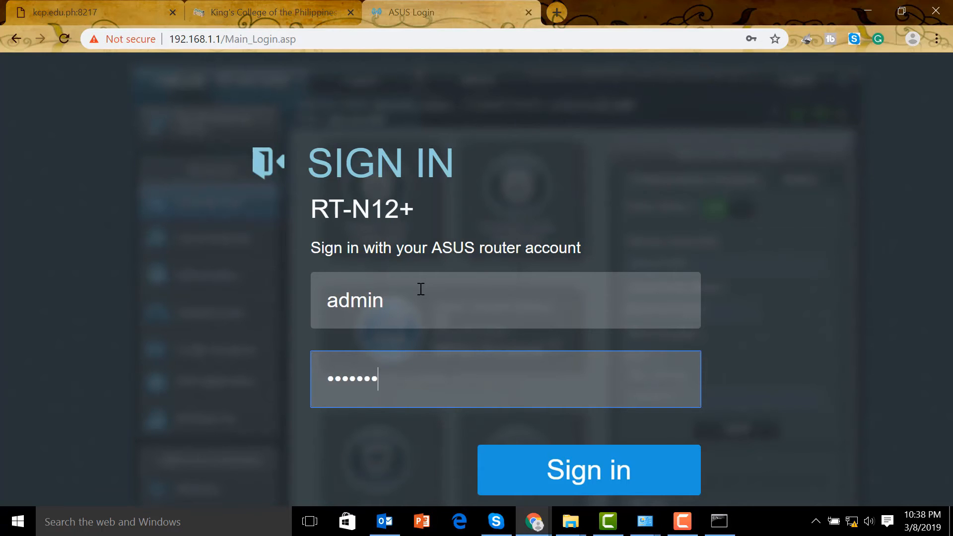
pyautogui.click(587, 469)
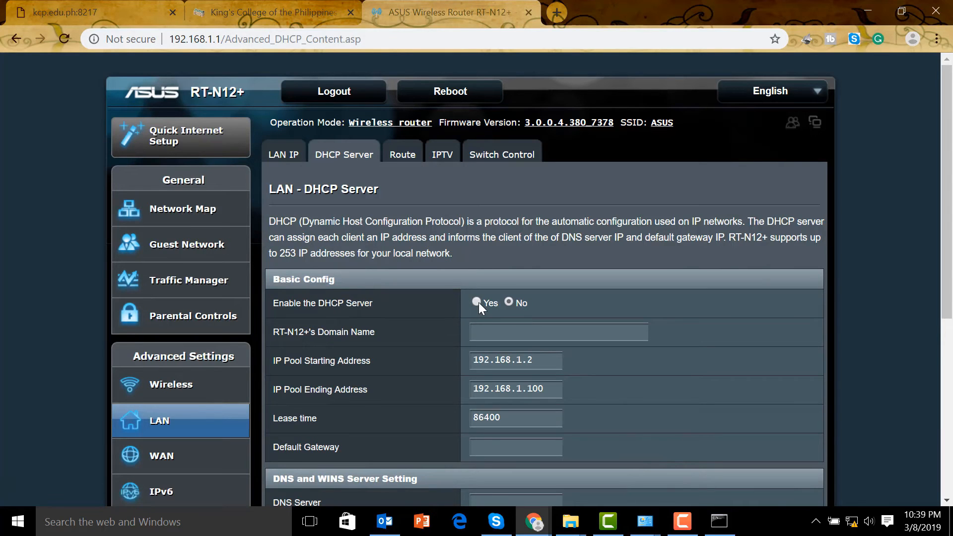
# Set Enable the DHCP Server to Yes, apply, and sign in again
pyautogui.click(476, 303)
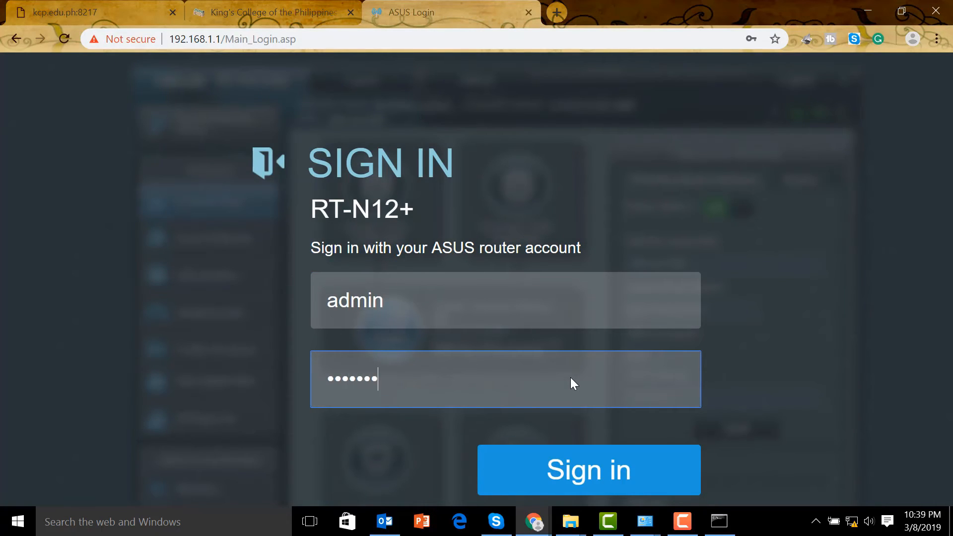
pyautogui.click(586, 470)
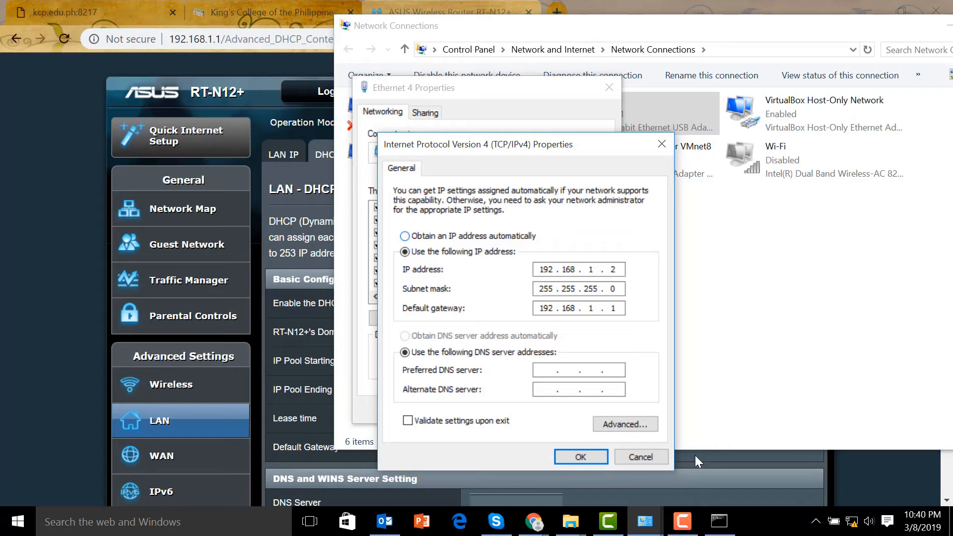
# Close IPv4 Properties and view Ethernet 4's details showing lease 192.168.1.33 from 192.168.1.1
pyautogui.click(404, 237)
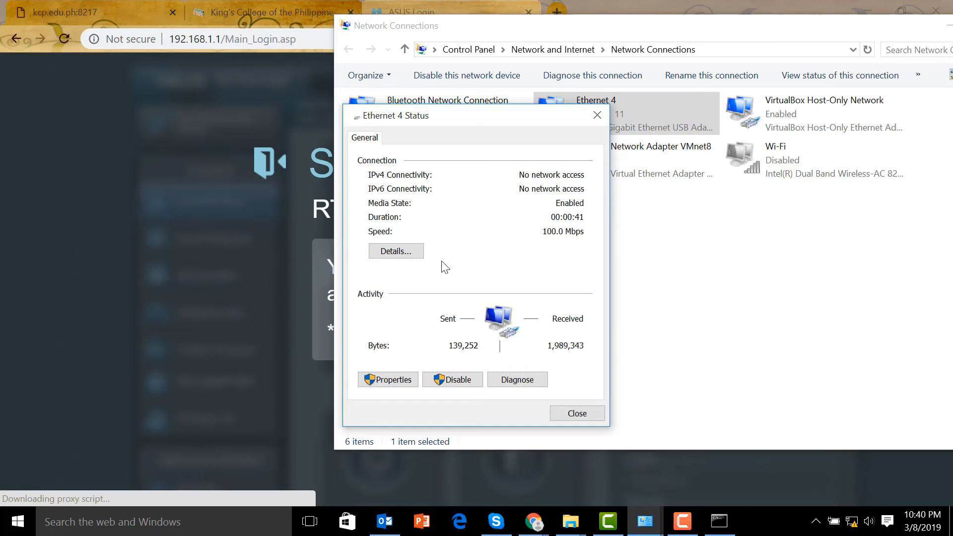
pyautogui.click(395, 251)
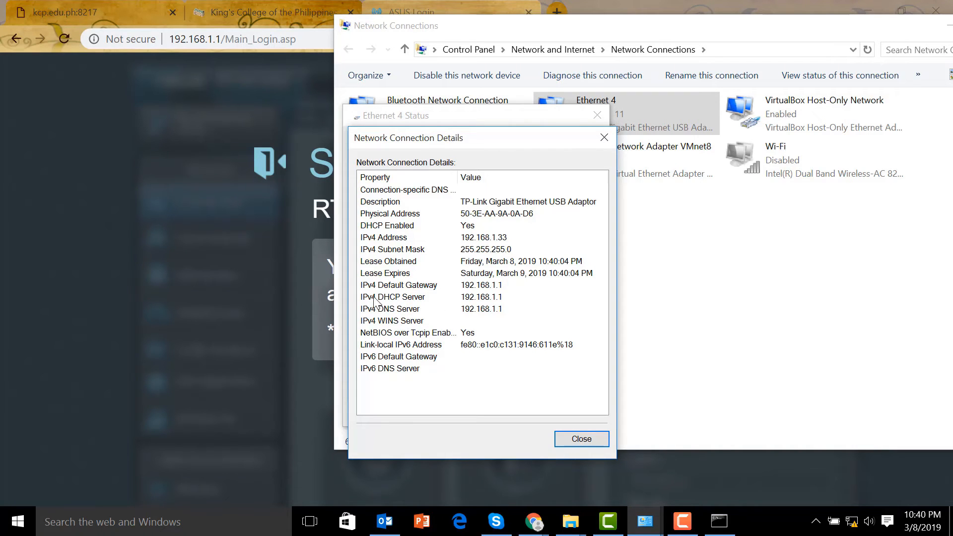
pyautogui.moveTo(416, 308)
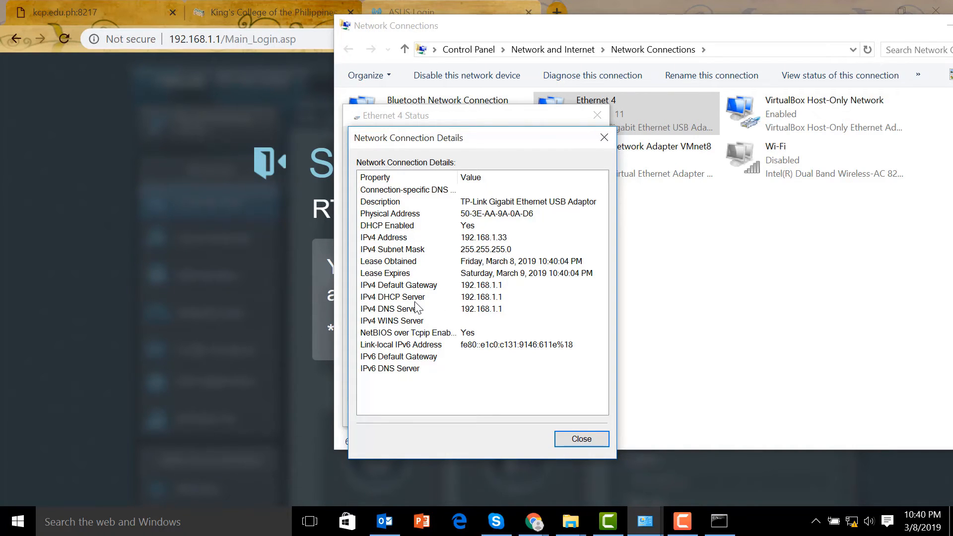